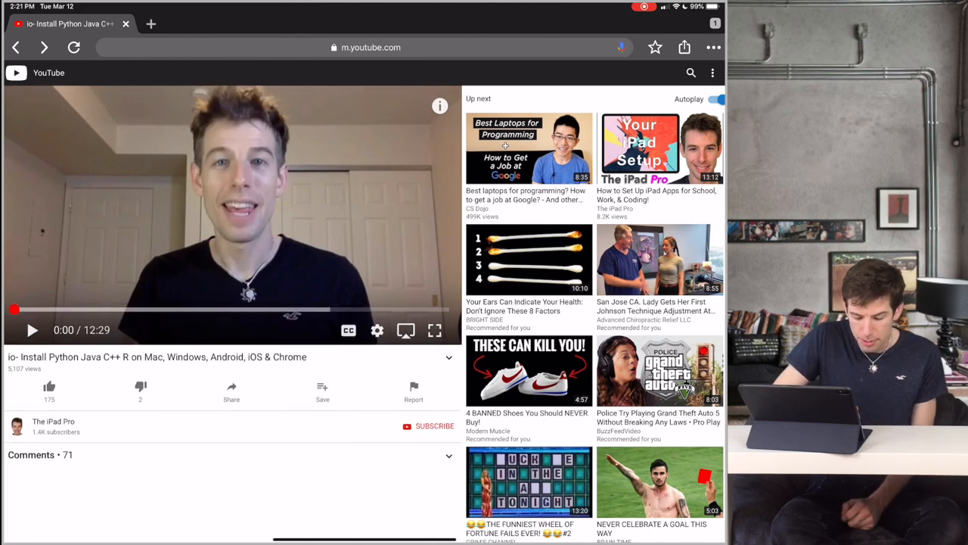
# - Go from the install video to The iPad Pro channel's playlists
pyautogui.click(53, 421)
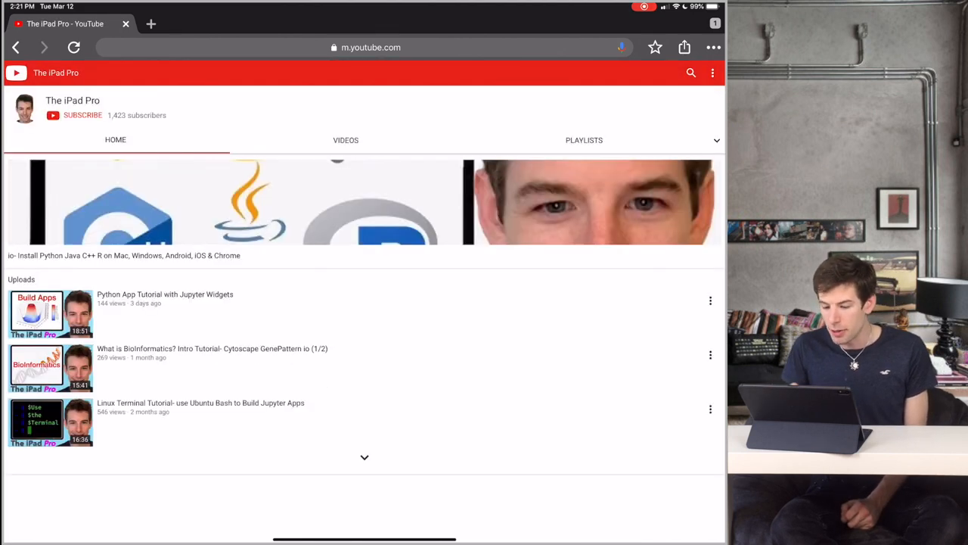
pyautogui.click(584, 140)
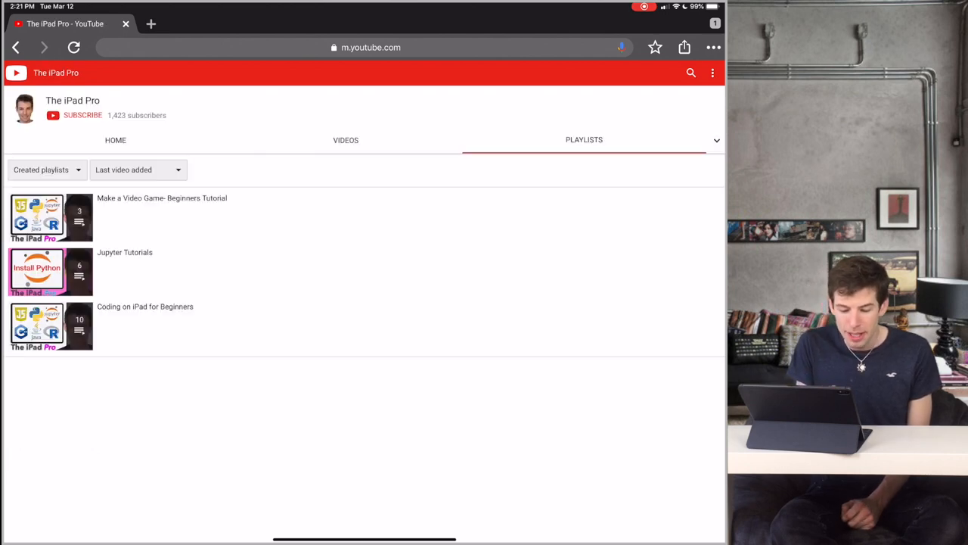
pyautogui.click(162, 197)
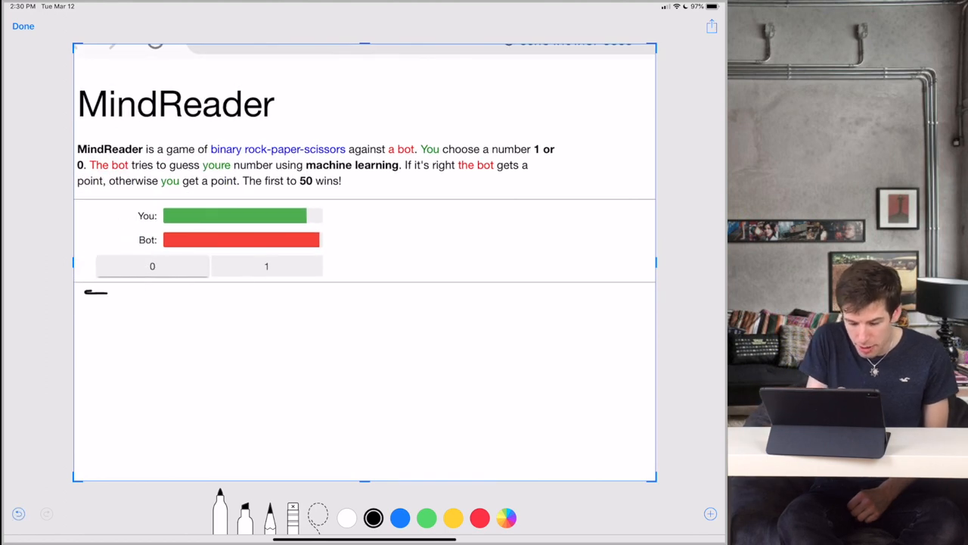
# - Draw a black underline and a green arrow toward 0, undo the red circle, and circle 1
pyautogui.moveTo(87, 293); pyautogui.dragTo(345, 286)
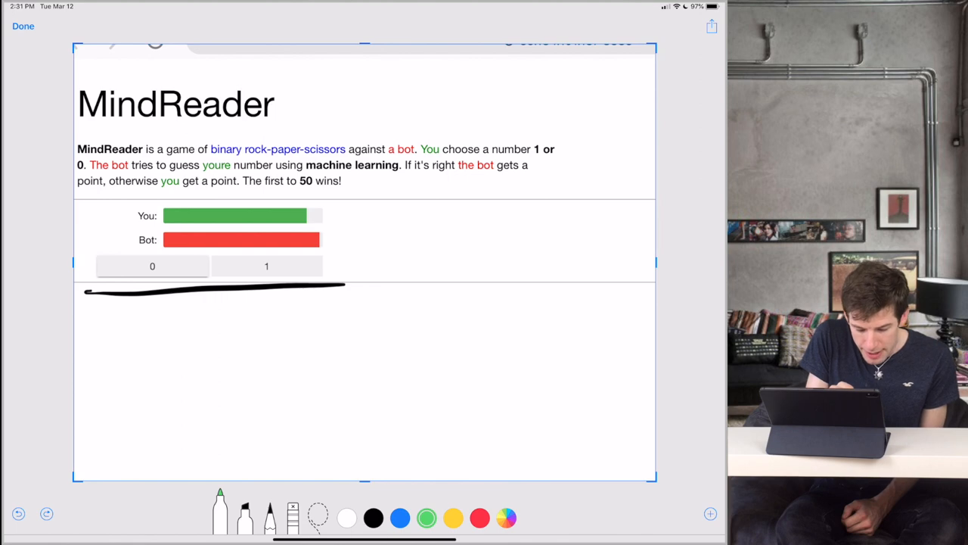
pyautogui.moveTo(133, 223); pyautogui.dragTo(143, 260)
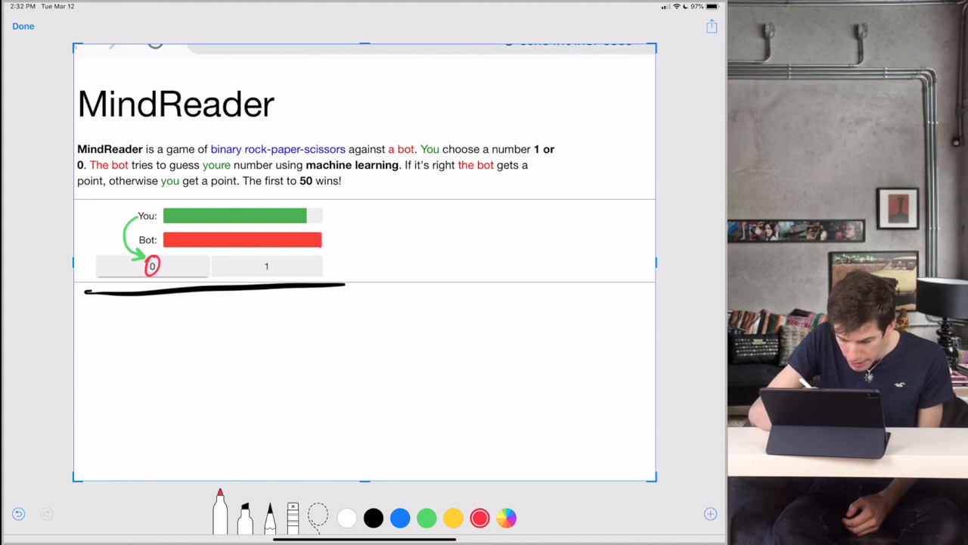
pyautogui.click(18, 513)
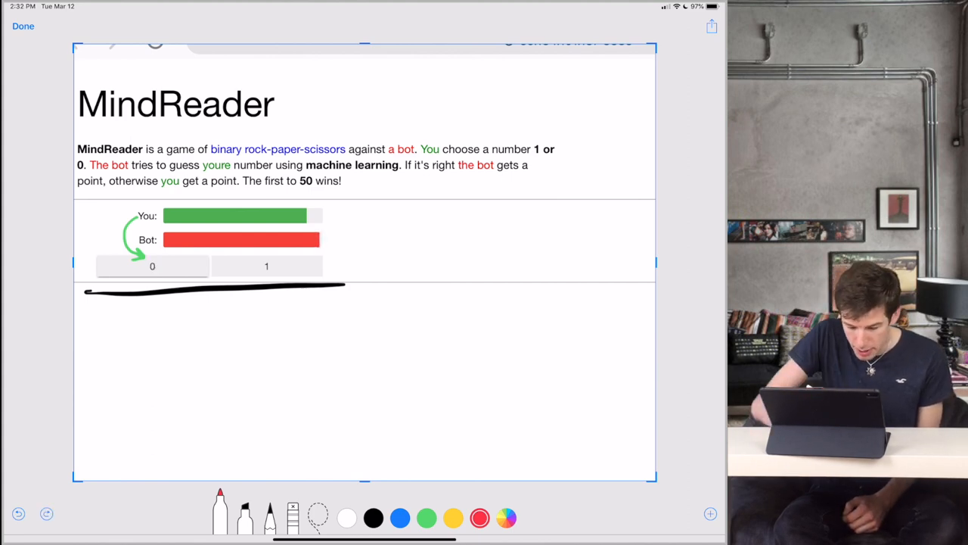
pyautogui.moveTo(257, 265); pyautogui.dragTo(276, 265)
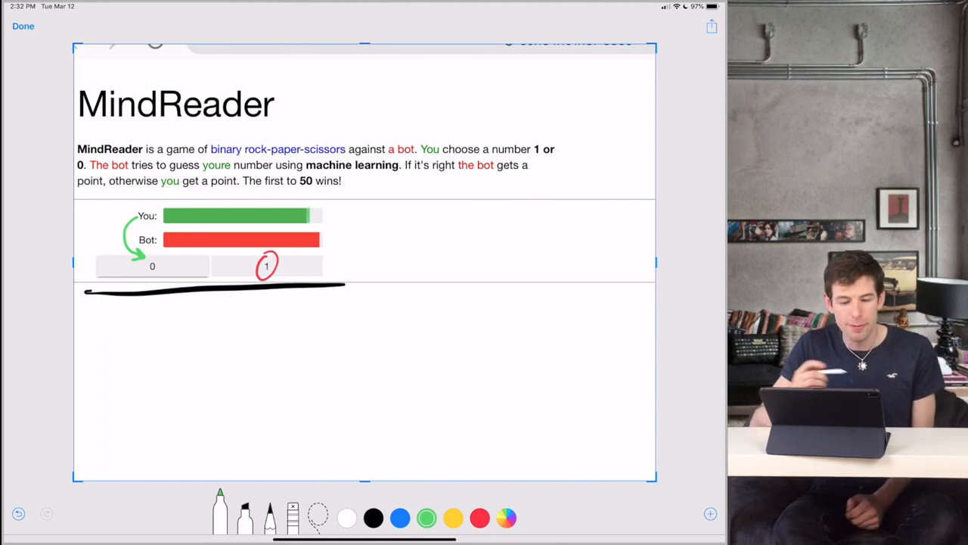
pyautogui.click(22, 25)
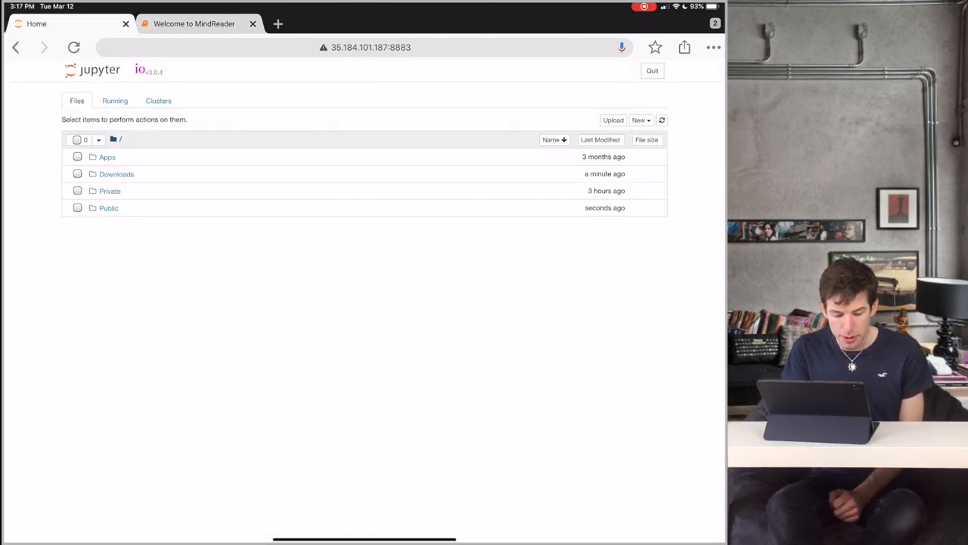
# - Create a folder named MindReader_Game inside Public
pyautogui.click(109, 208)
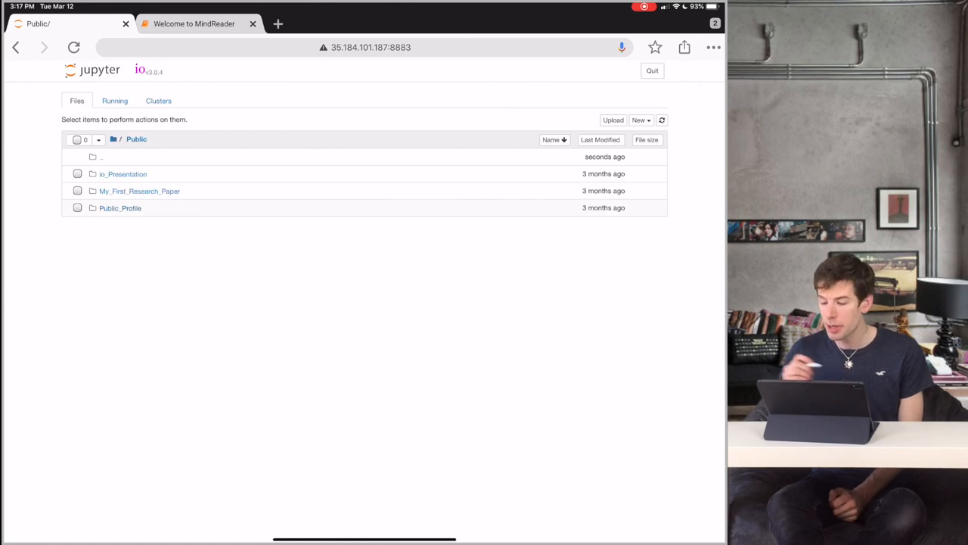
pyautogui.click(640, 120)
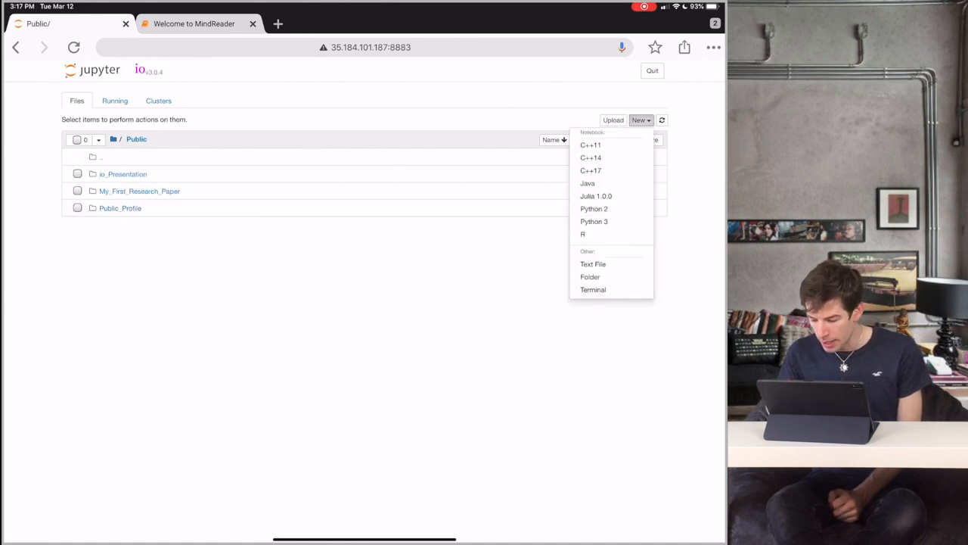
pyautogui.click(589, 277)
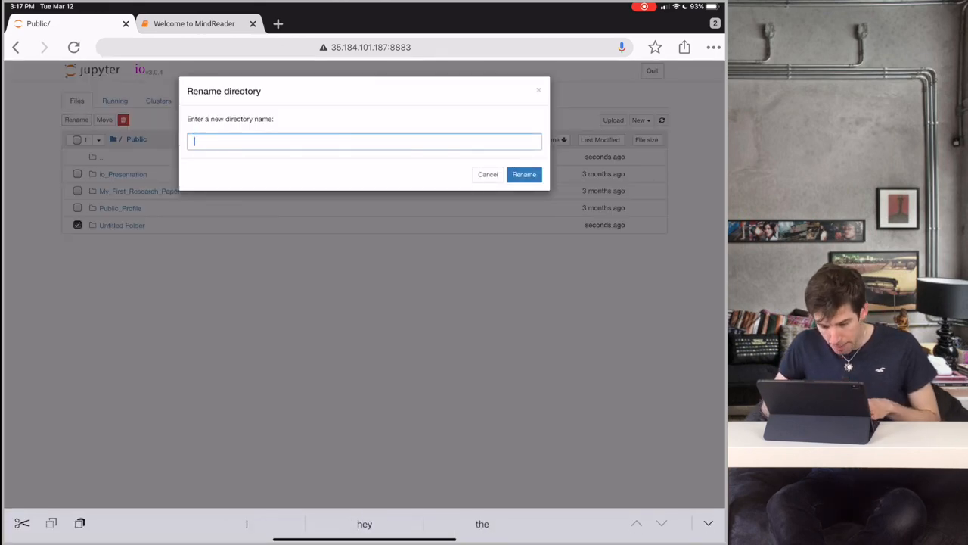
pyautogui.click(523, 174)
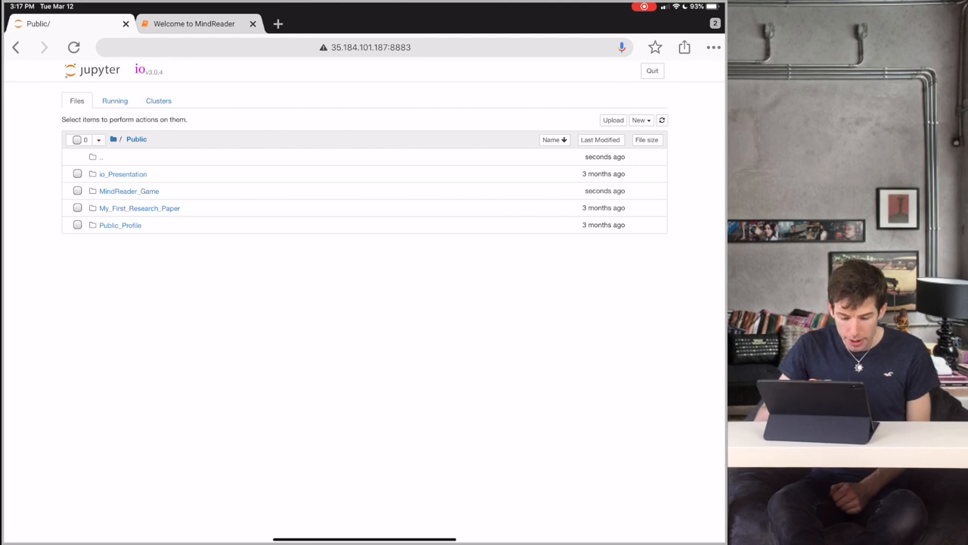
# - Inside MindReader_Game, start a new Python 3 notebook
pyautogui.click(129, 191)
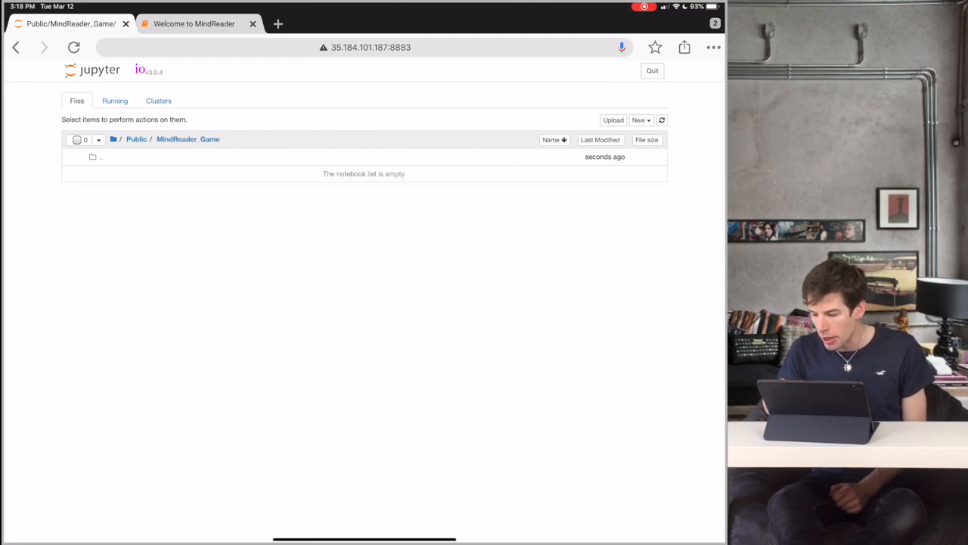
pyautogui.click(640, 120)
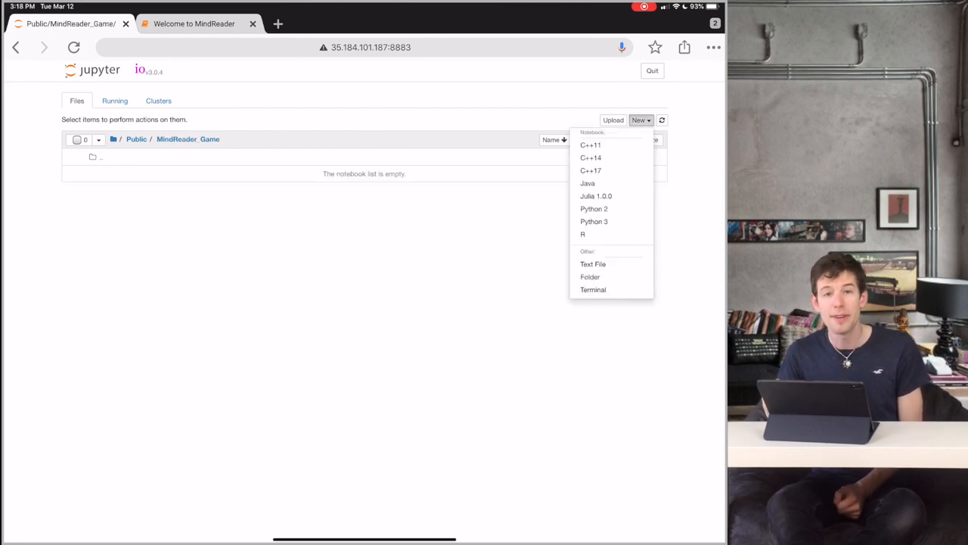
pyautogui.click(593, 221)
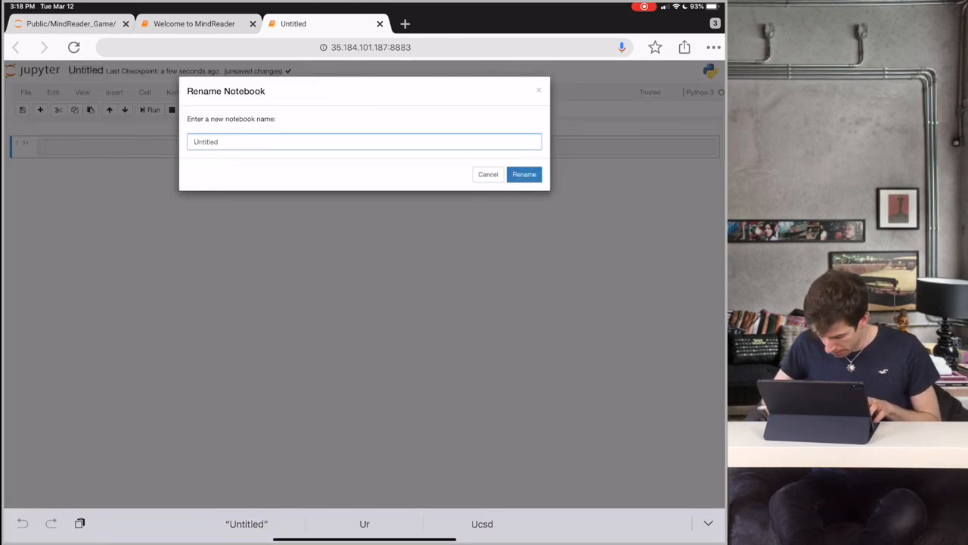
# - Name the notebook embed and add the MindReader Source Code, Game Idea and ipywidgets/numpy imports
pyautogui.click(524, 174)
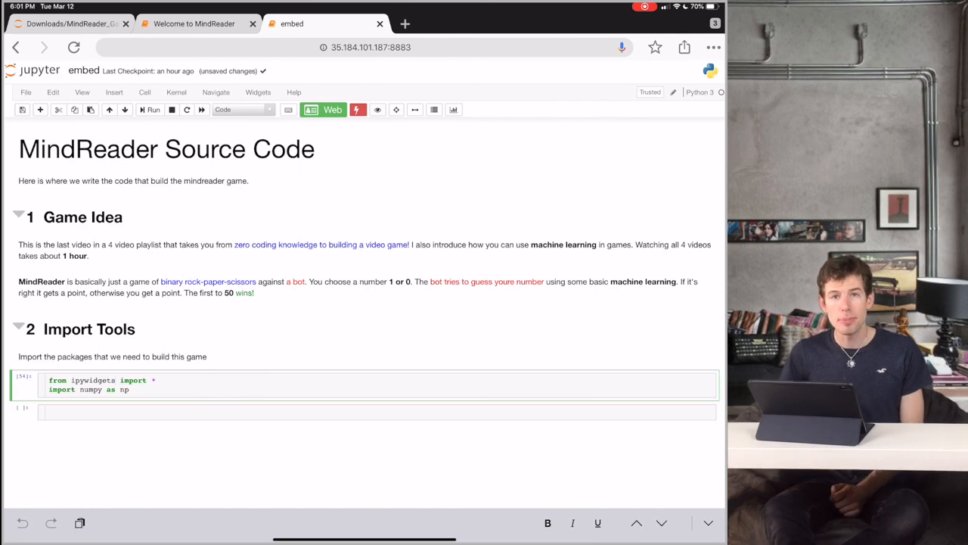
pyautogui.doubleClick(92, 380)
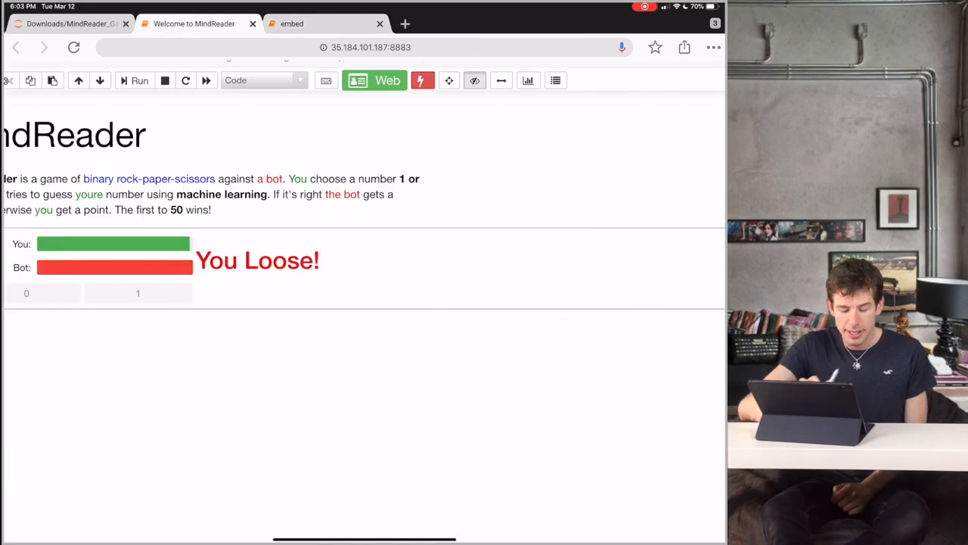
# - In the embed notebook, highlight the 0/1 Button definitions and the btns HBox line
pyautogui.scroll(3)
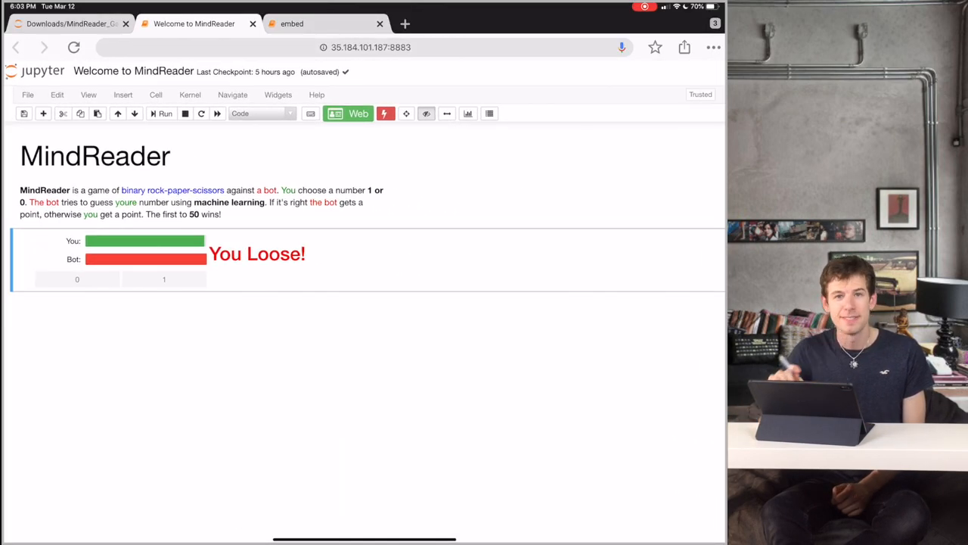
pyautogui.click(325, 23)
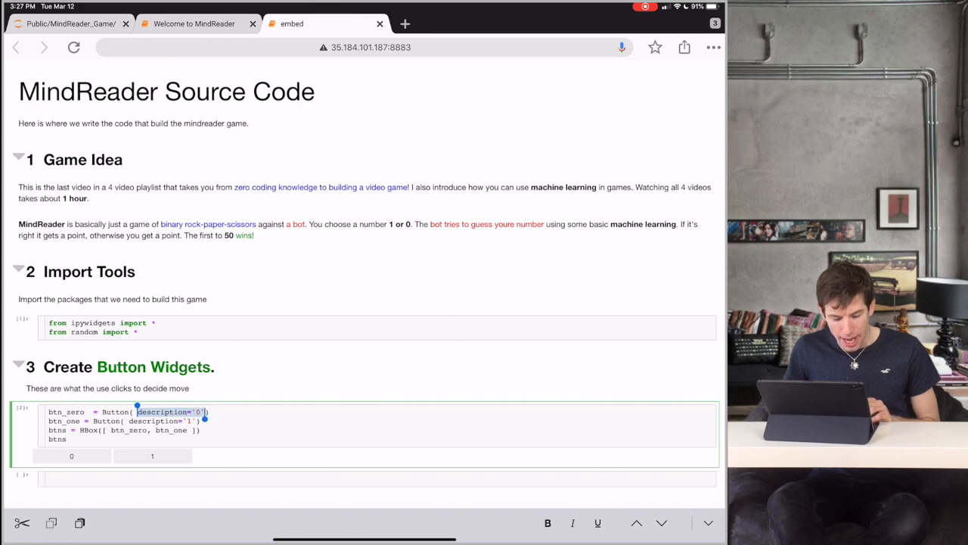
pyautogui.doubleClick(155, 420)
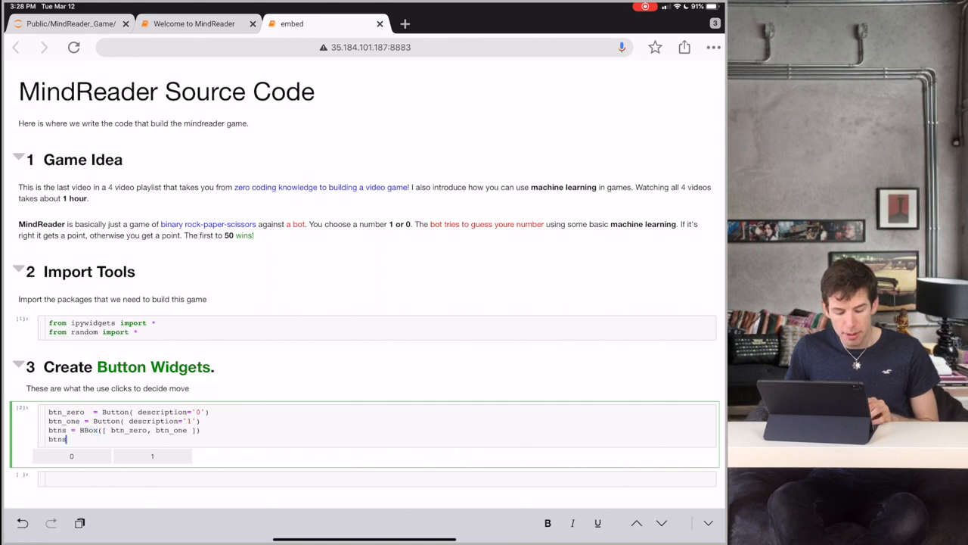
pyautogui.doubleClick(57, 439)
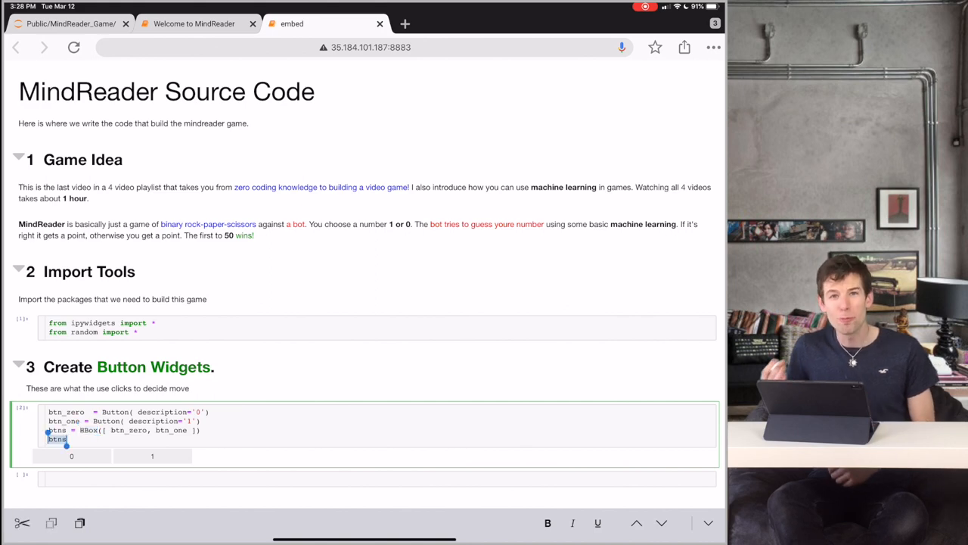
pyautogui.scroll(-3)
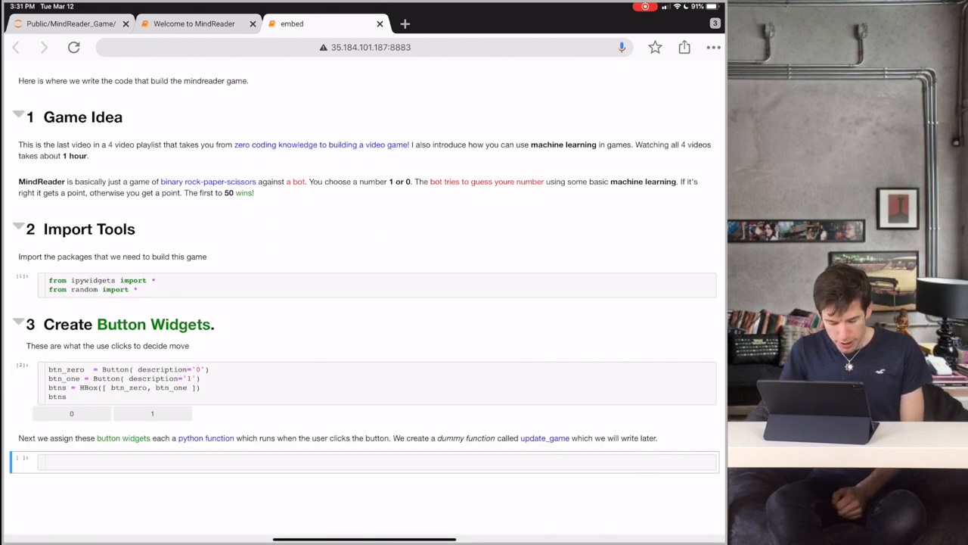
pyautogui.scroll(-3)
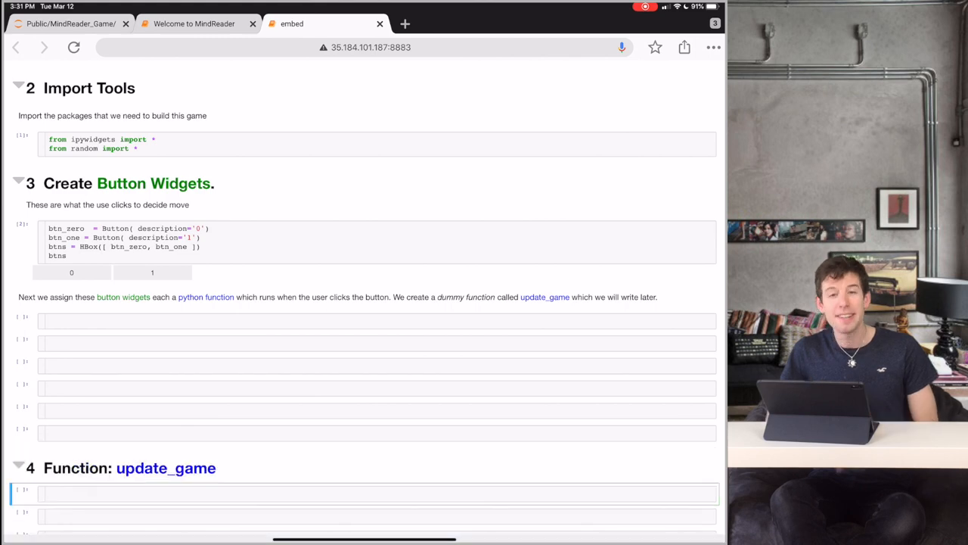
# - Add click_zero/click_one on_click handlers and a placeholder update_game function, and run them
pyautogui.click(378, 320)
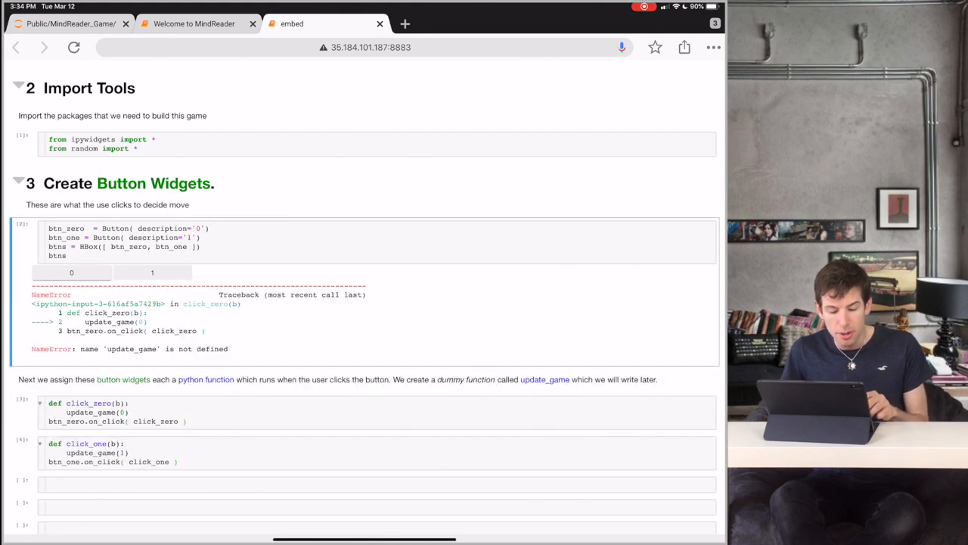
pyautogui.scroll(-3)
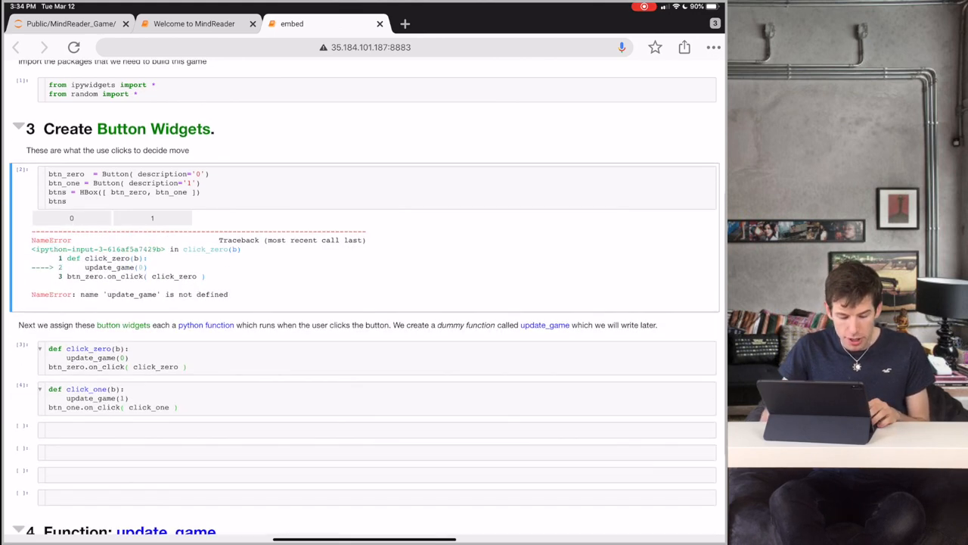
pyautogui.scroll(-3)
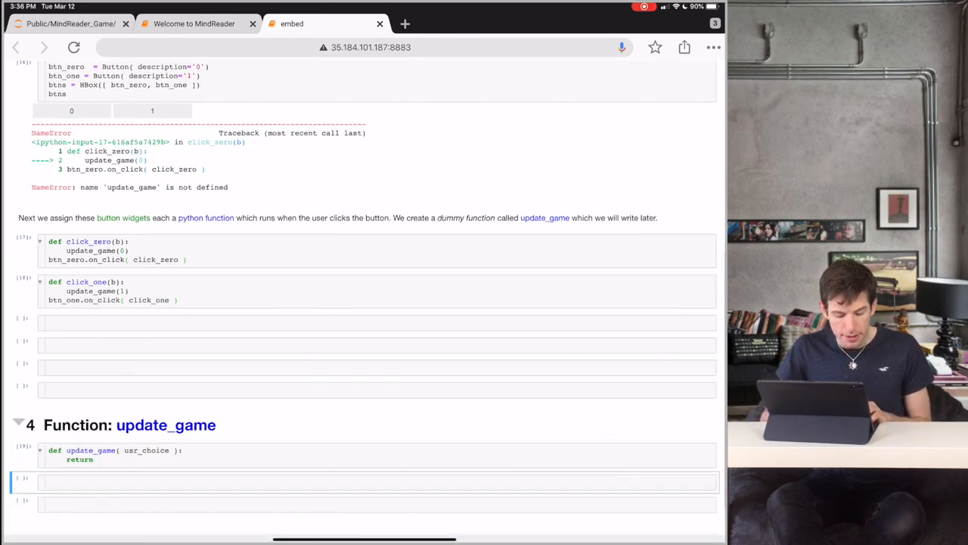
pyautogui.scroll(-3)
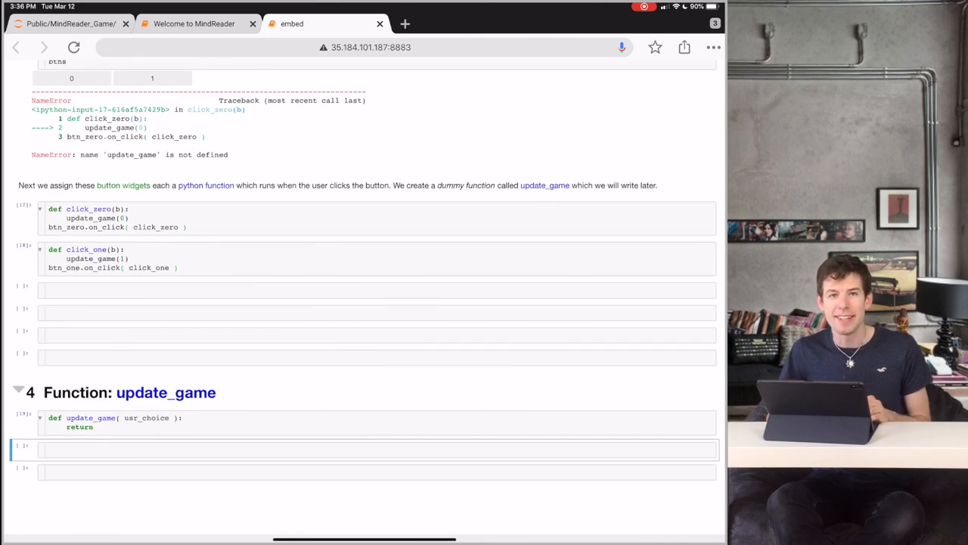
pyautogui.scroll(3)
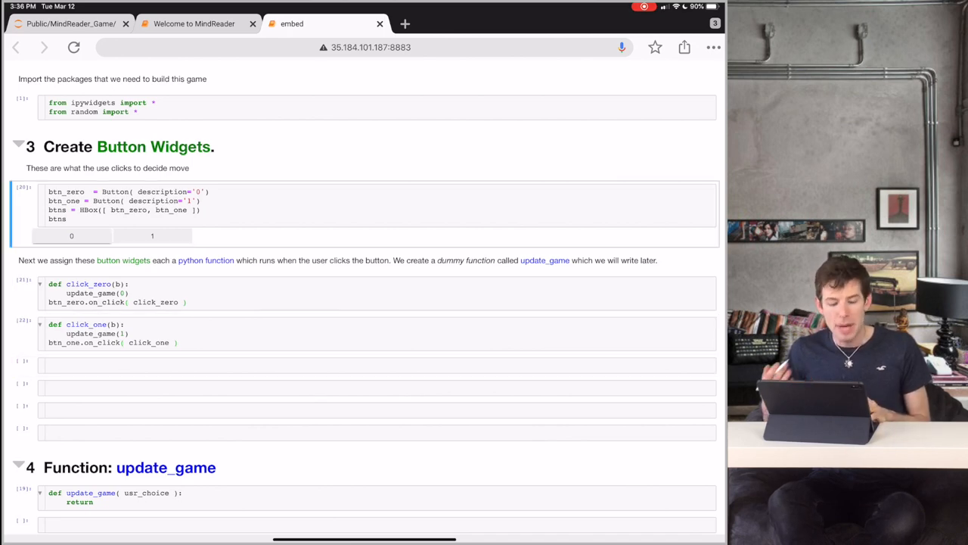
pyautogui.scroll(-3)
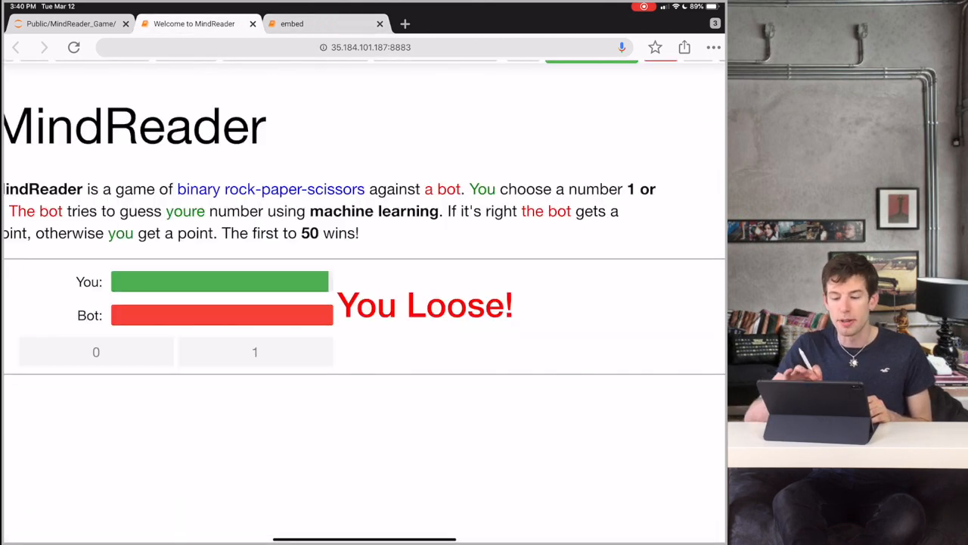
# - Build You and Bot IntProgress bars in a VBox scoreboard, highlighting VBox
pyautogui.click(194, 24)
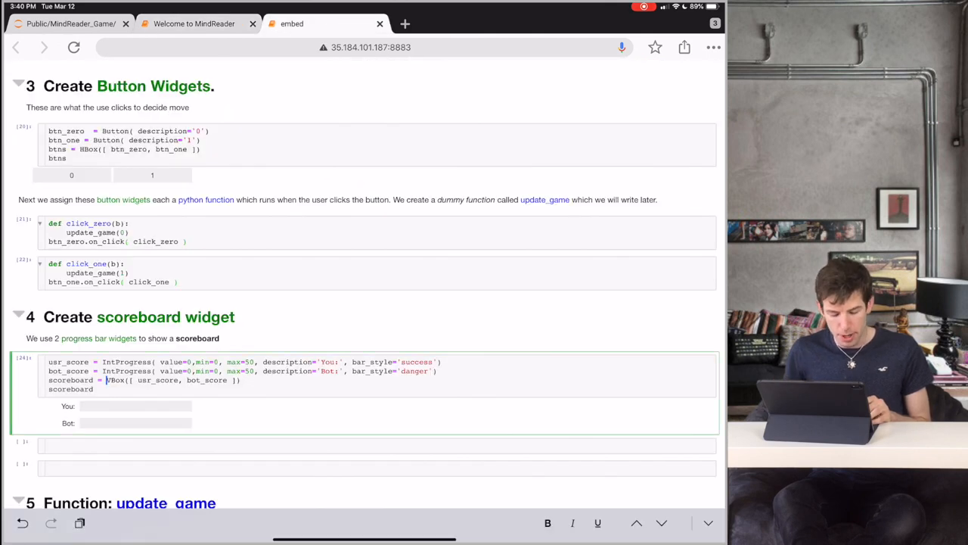
pyautogui.doubleClick(115, 380)
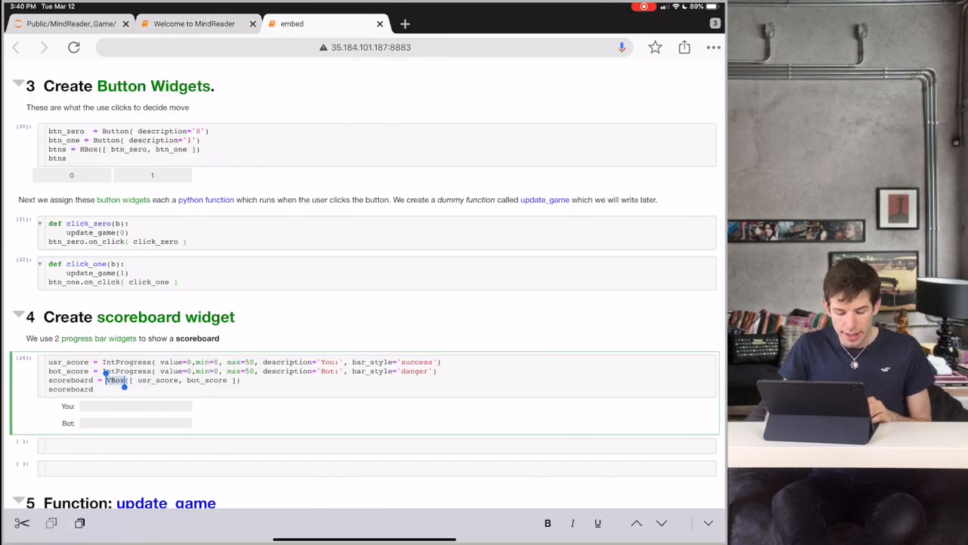
pyautogui.scroll(-3)
pyautogui.write('final_msg = HTML("<h1 style=\'color:green\' > You Win!</h1>")')
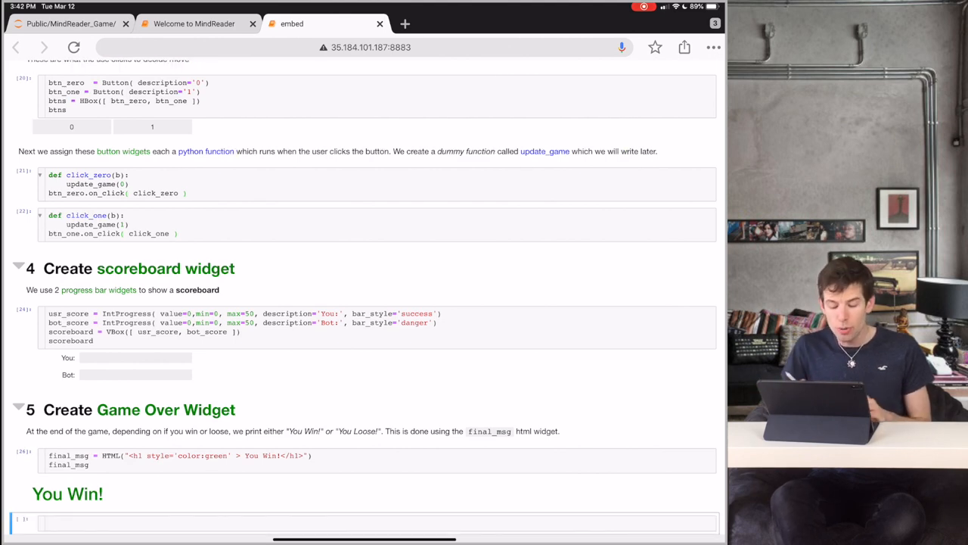
# - Add the '5 Create Game Over Widget' heading and a final_msg HTML cell showing green You Win!
pyautogui.scroll(-3)
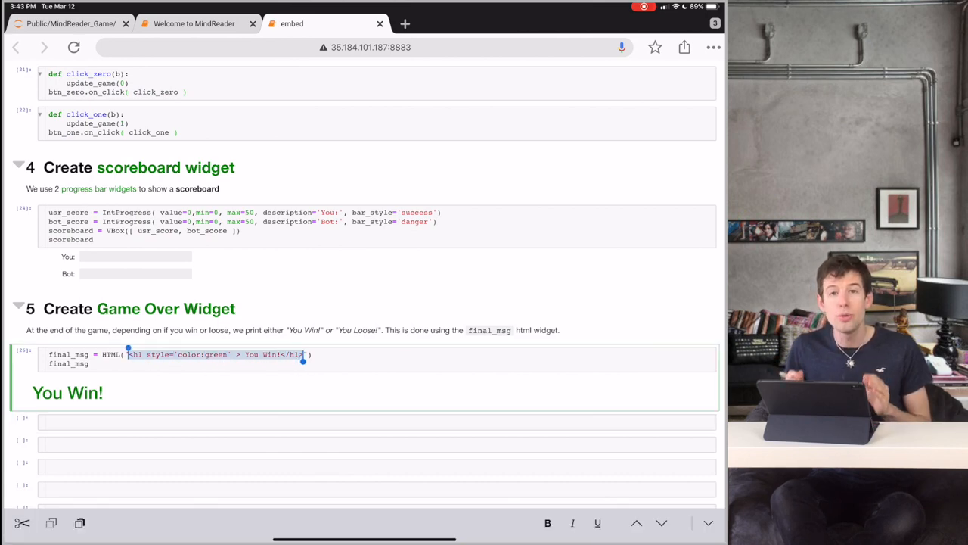
# - Add a '# Create game_box' heading and a game_box VBox of scoreboard, final_msg and btns
pyautogui.click(364, 422)
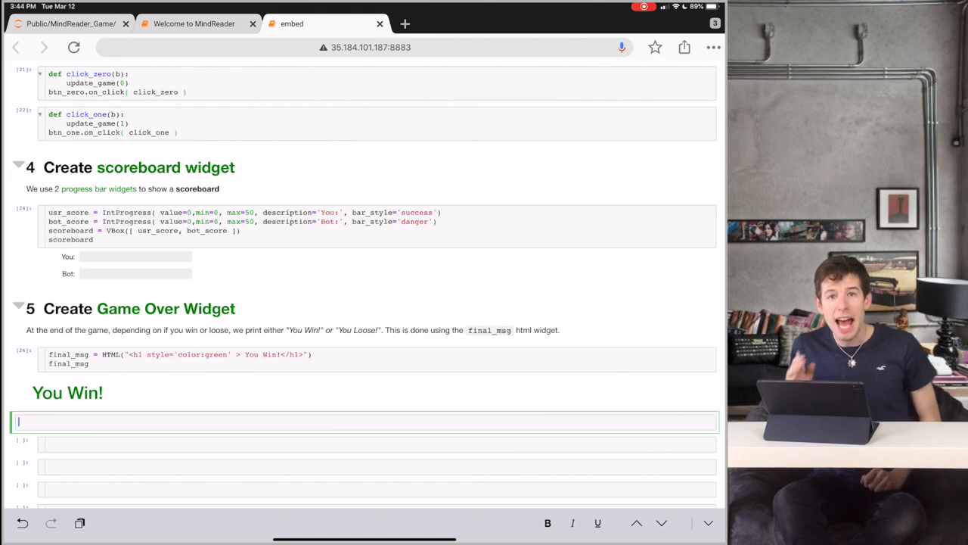
pyautogui.write('# Create <font color="orchid">game_box</font>')
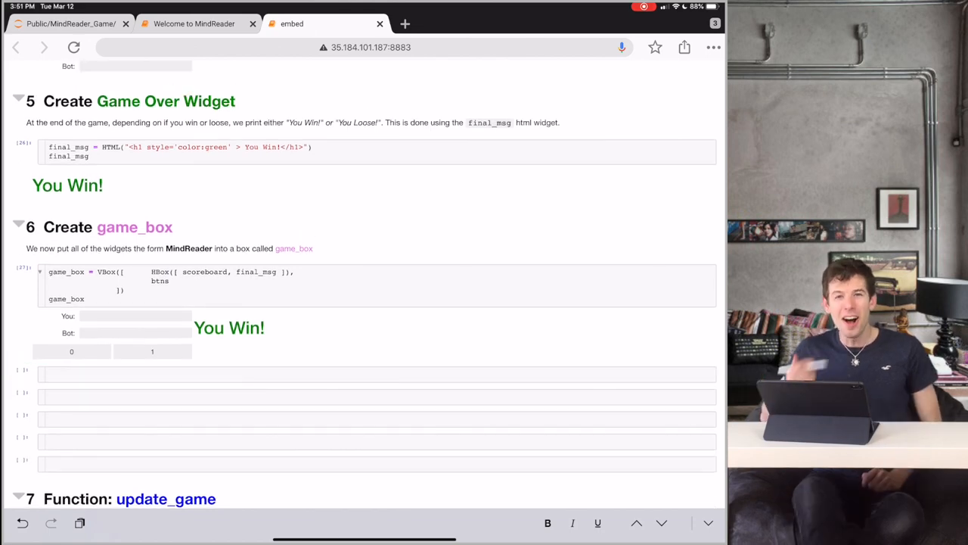
# - Create an empty usr_history list under the update_game heading
pyautogui.scroll(-3)
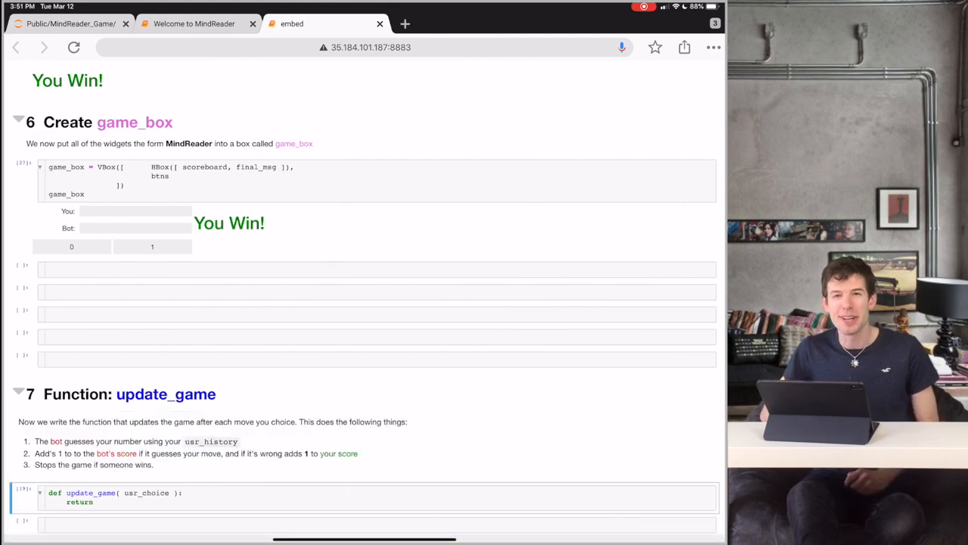
pyautogui.scroll(-3)
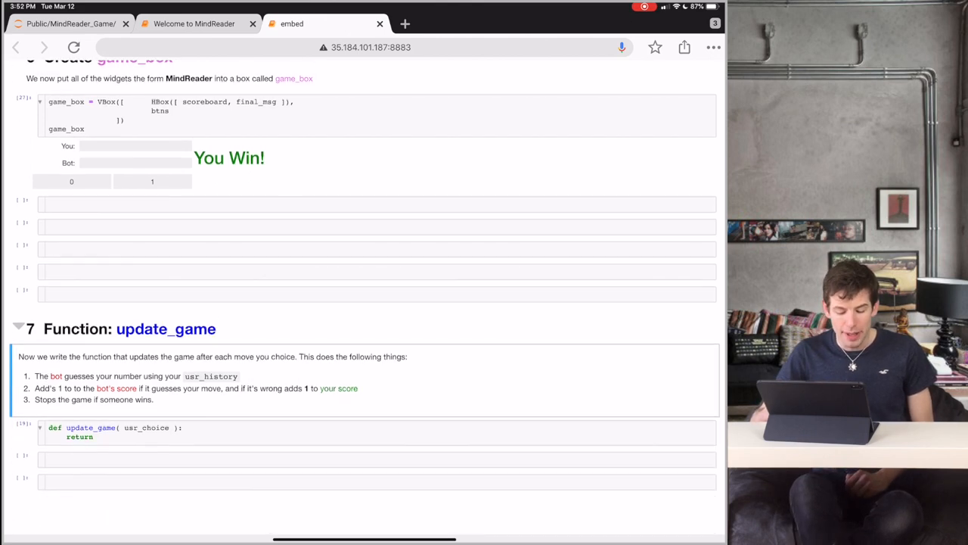
pyautogui.scroll(-3)
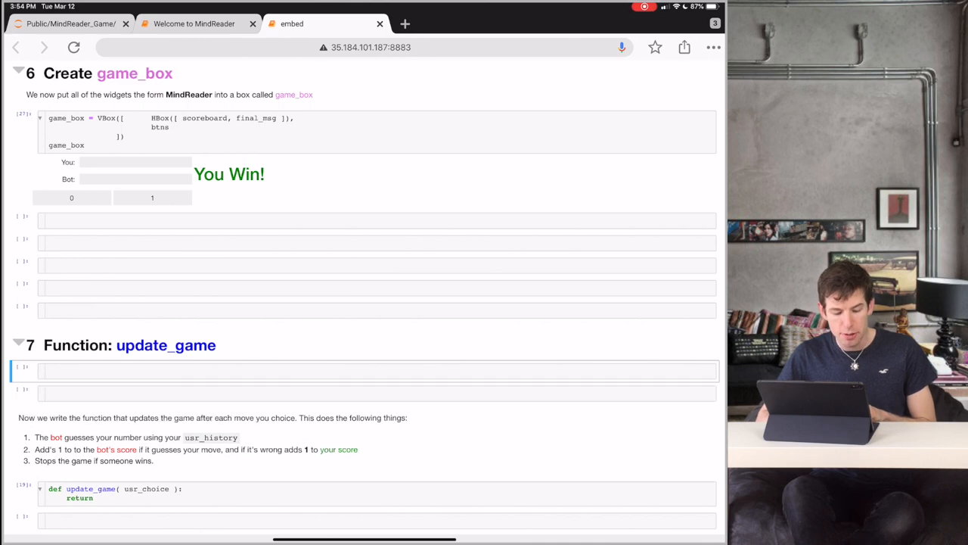
pyautogui.click(363, 370)
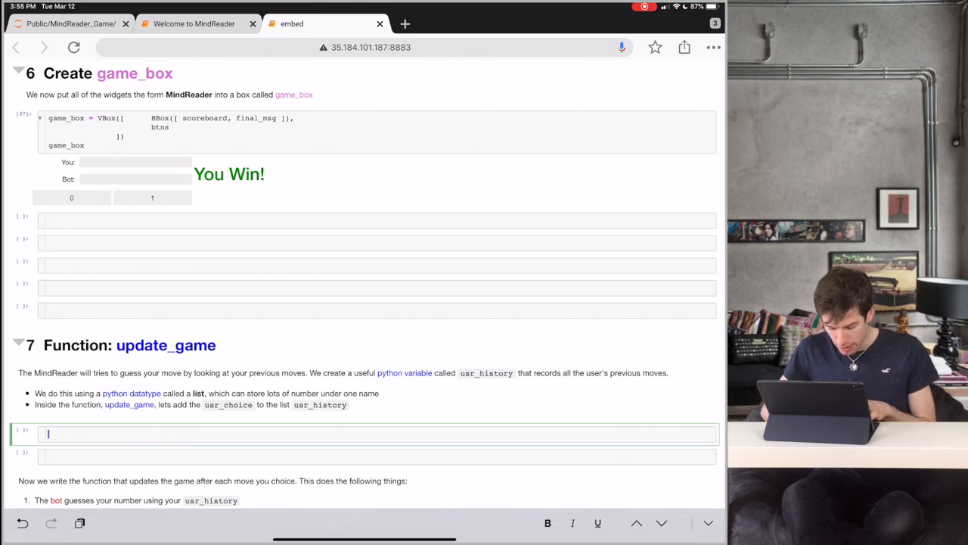
pyautogui.write('usr_history = []')
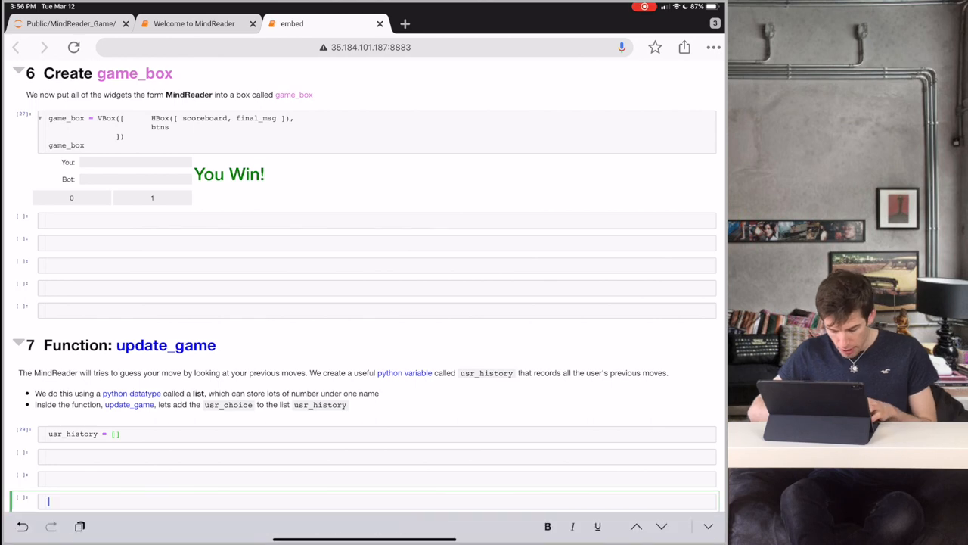
# - Append 1 and then 0 to usr_history and display [1, 0]
pyautogui.scroll(-3)
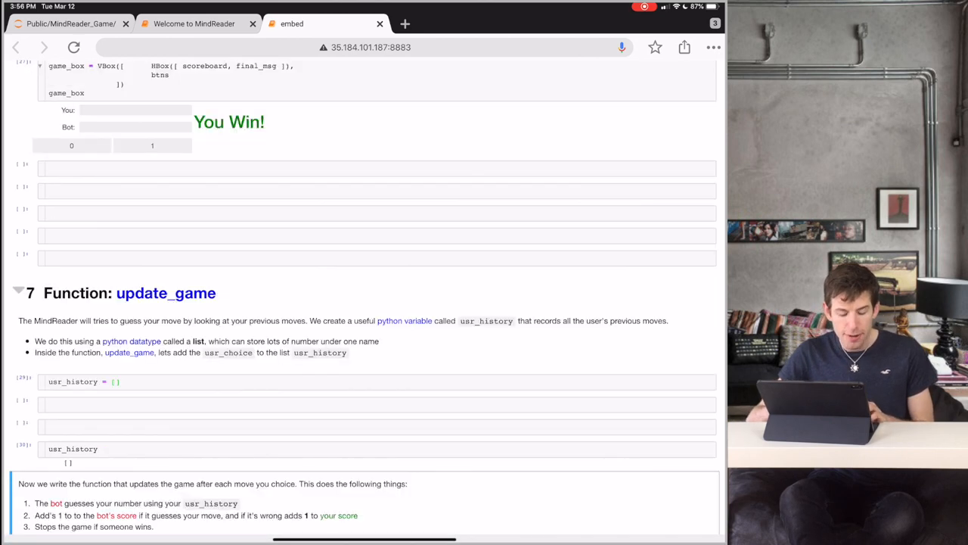
pyautogui.scroll(-3)
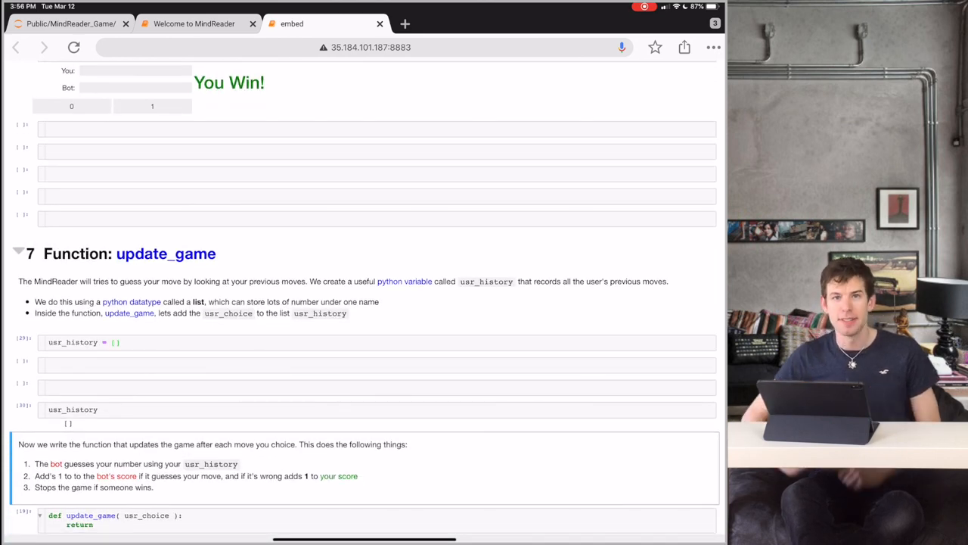
pyautogui.write('usr_history.append(1)')
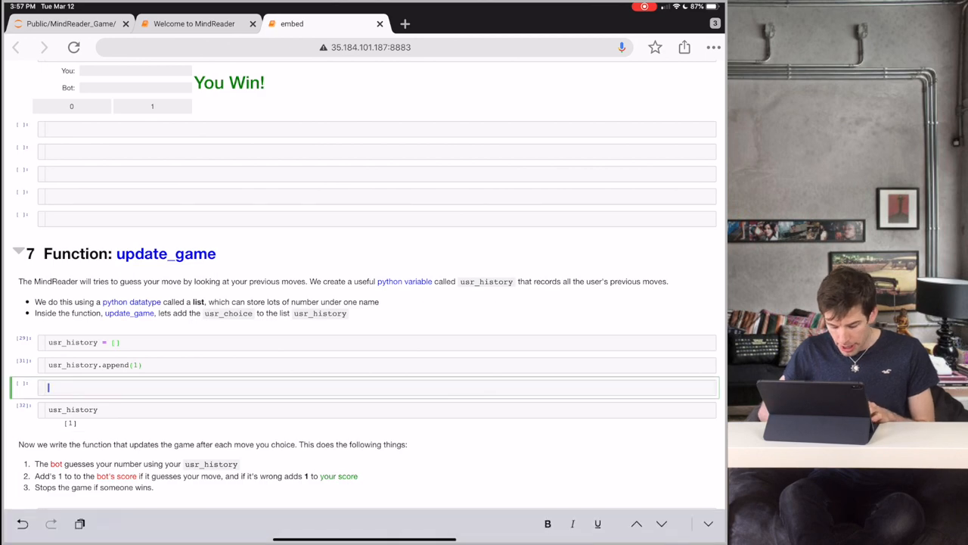
pyautogui.write('usr_history.append(0)')
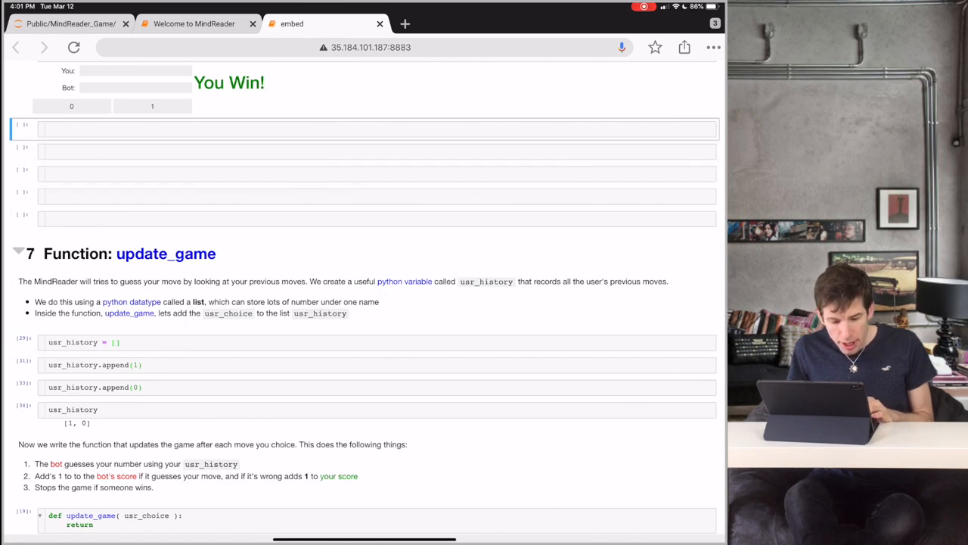
pyautogui.scroll(-3)
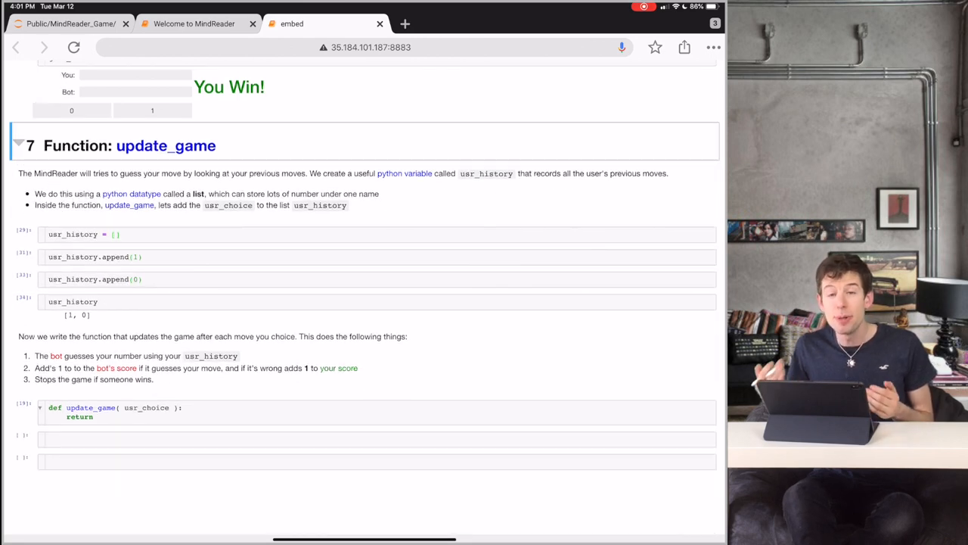
# - Handwrite P(choose 1) = 2/3 as times 1 appears over total moves on the screenshot
pyautogui.scroll(3)
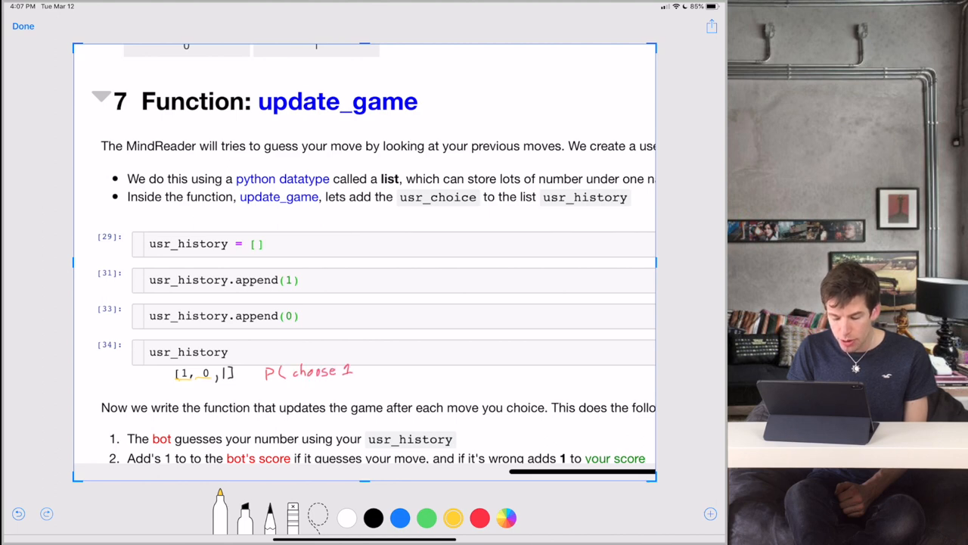
pyautogui.moveTo(351, 370); pyautogui.dragTo(386, 371)
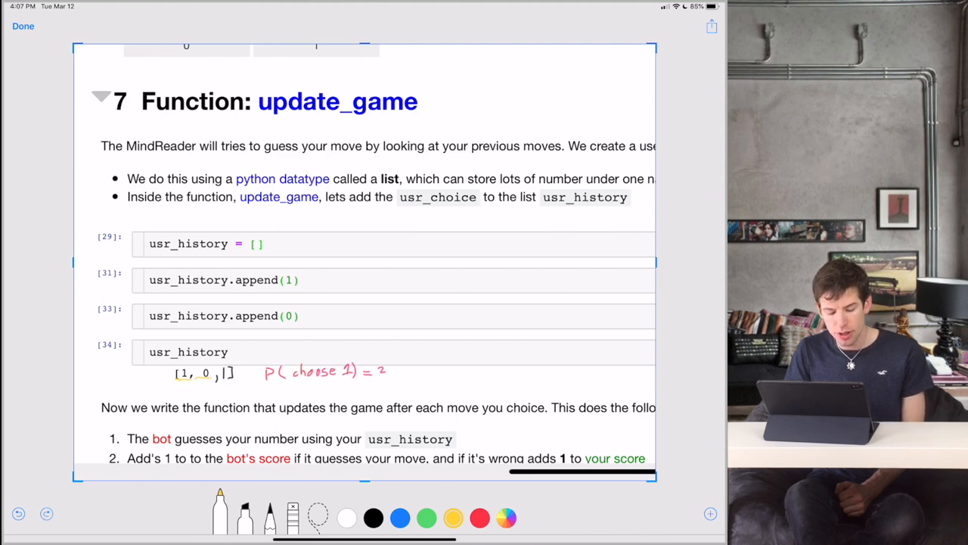
pyautogui.write('/3')
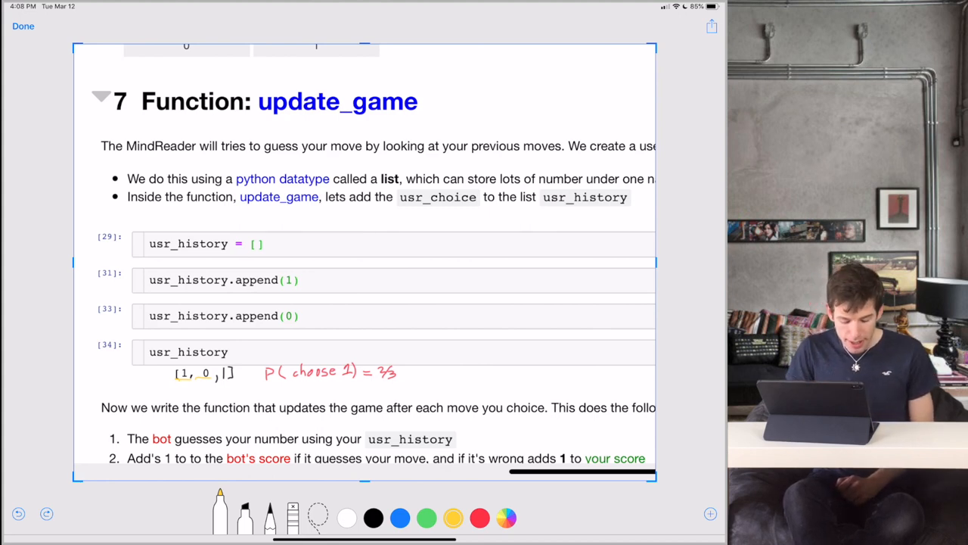
pyautogui.moveTo(382, 355); pyautogui.dragTo(432, 352)
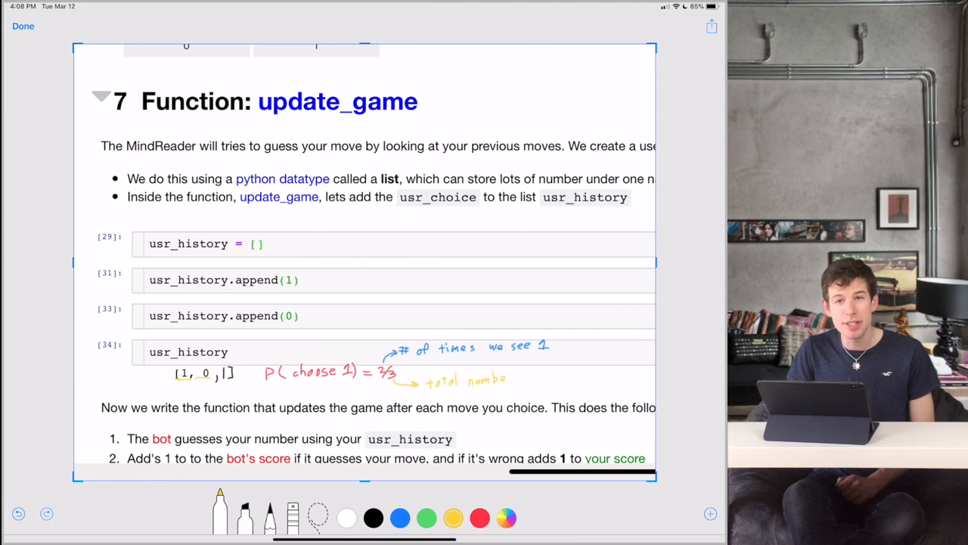
pyautogui.write('moves')
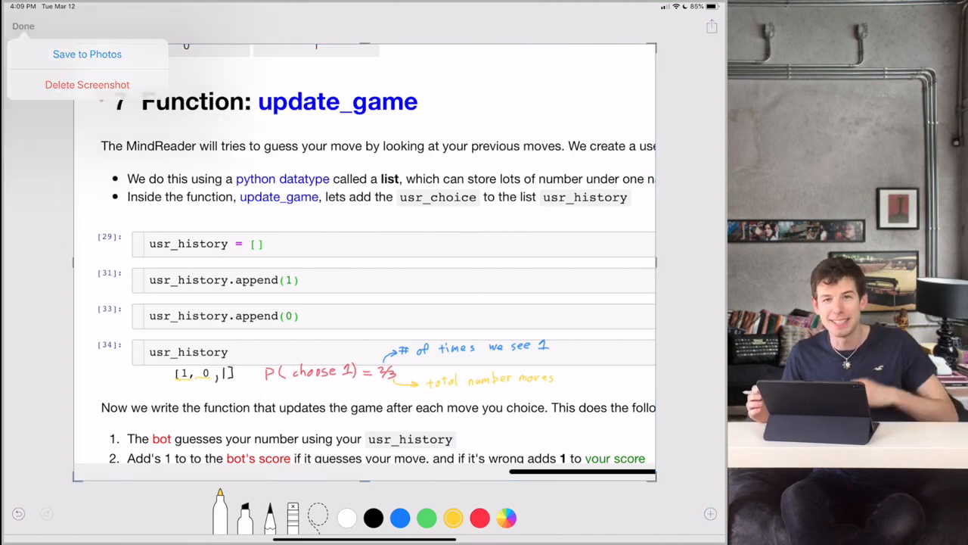
pyautogui.click(23, 26)
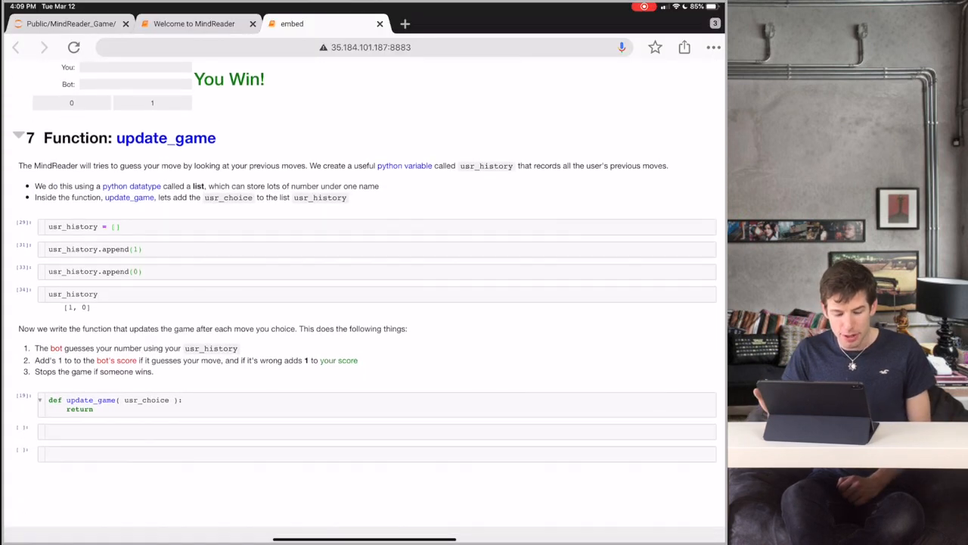
# - Add a cell below update_game that evaluates sum(usr_history)
pyautogui.scroll(-3)
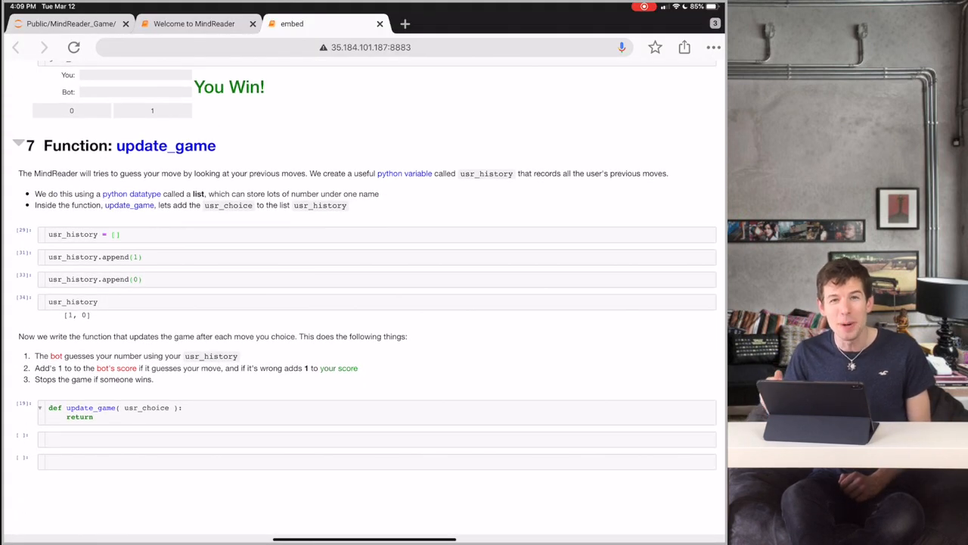
pyautogui.click(363, 438)
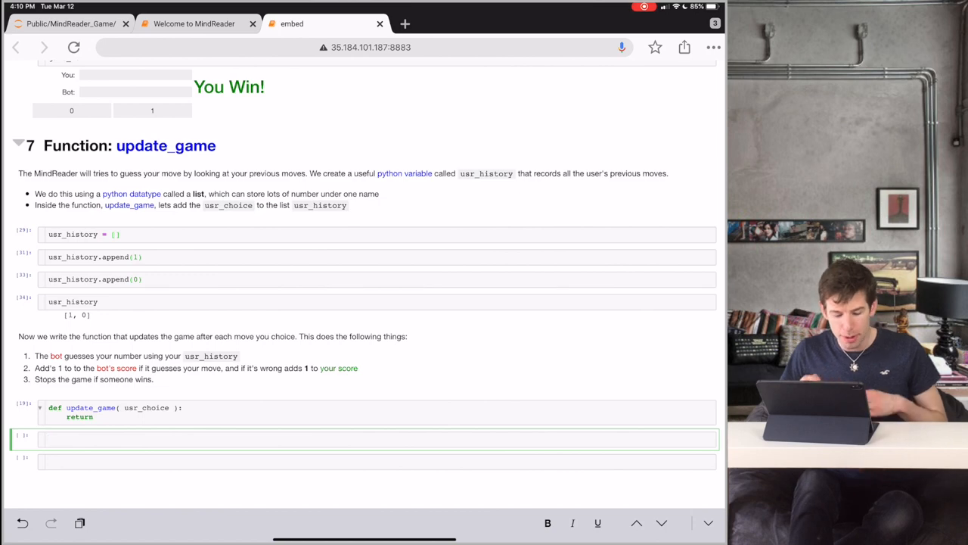
pyautogui.write('sum( usr_history )')
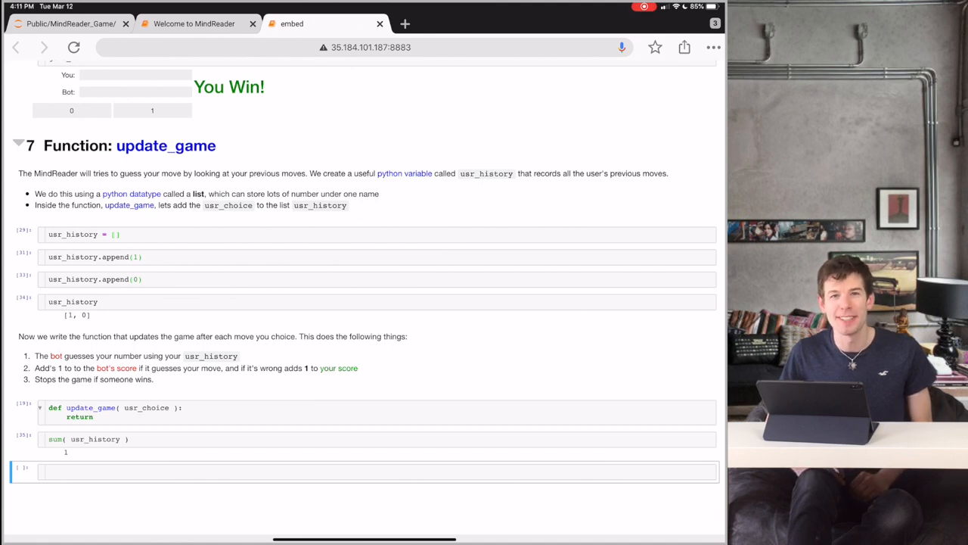
# - Add len(usr_history) and prob = sum(usr_history)/len(usr_history) cells, giving prob 0.5
pyautogui.click(363, 471)
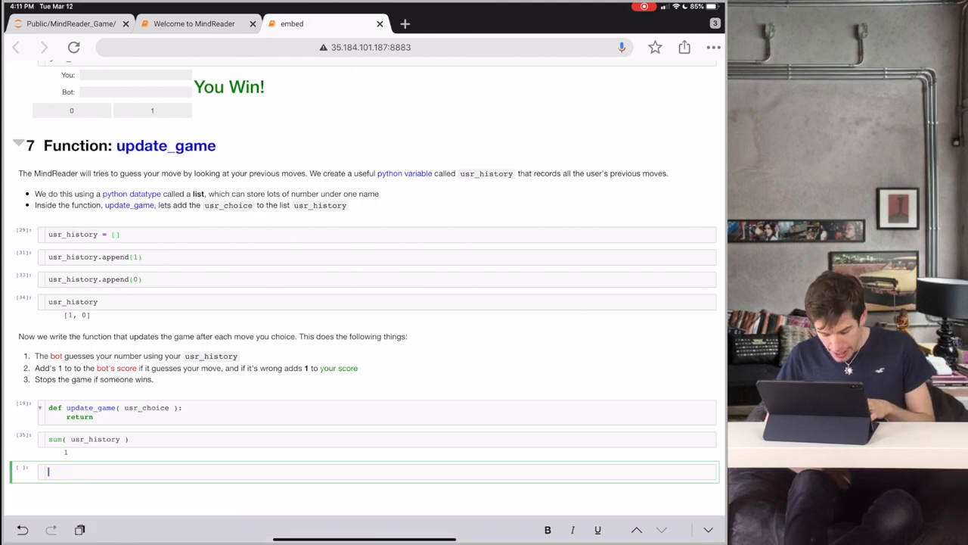
pyautogui.write('len(usr_history)')
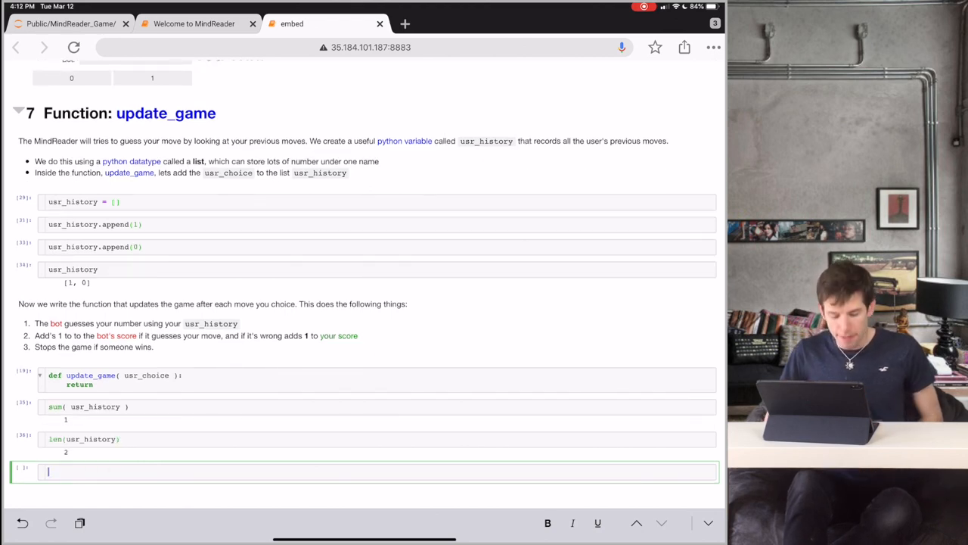
pyautogui.write('prob = sum( usr_history ) / len(usr_history)')
pyautogui.write('comp_choice = np.random.binomial(1, prob)')
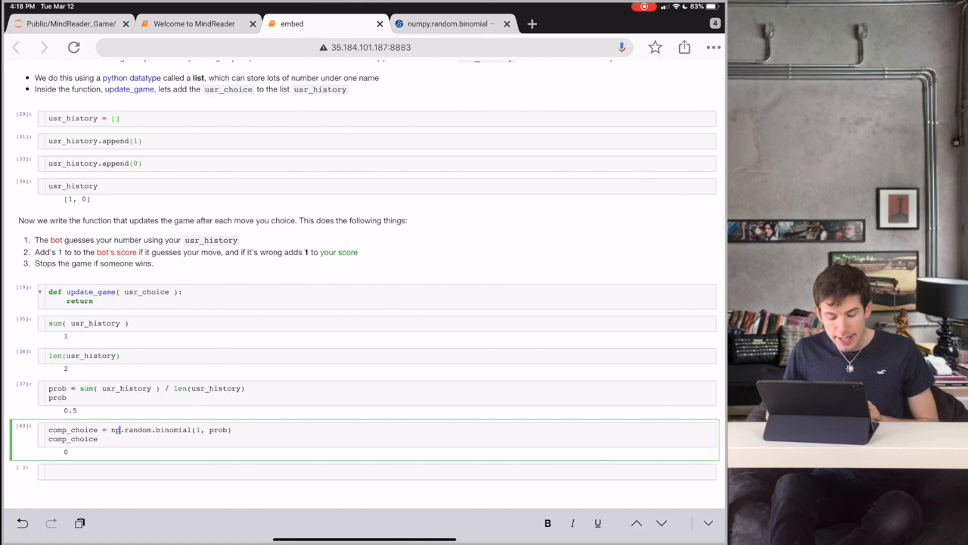
pyautogui.doubleClick(196, 429)
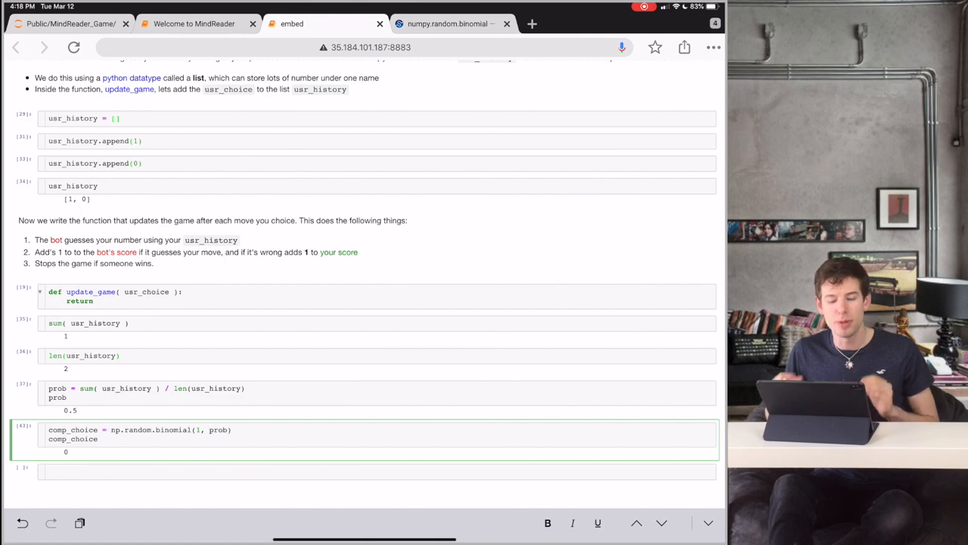
pyautogui.doubleClick(218, 429)
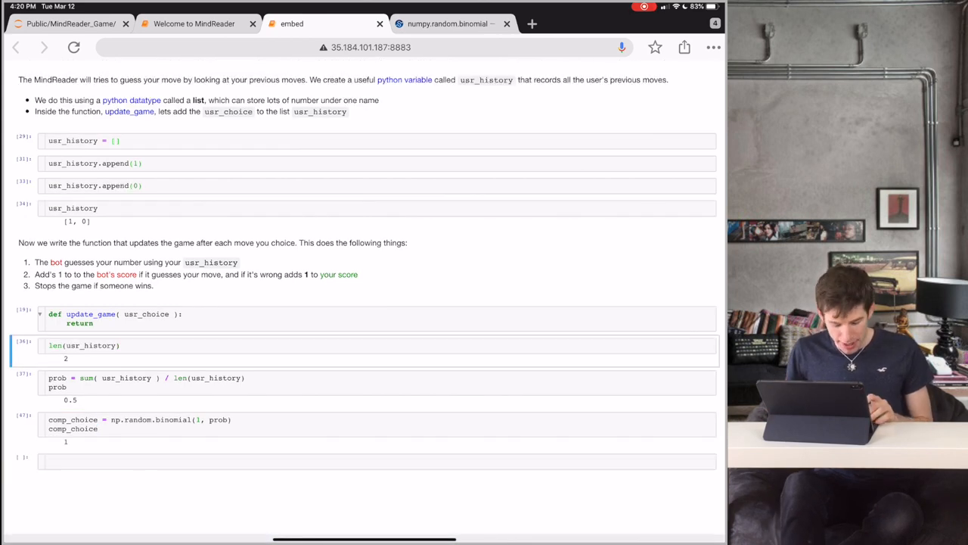
# - Insert usr_history.append( usr_choice ) after the comp_choice line in update_game
pyautogui.scroll(3)
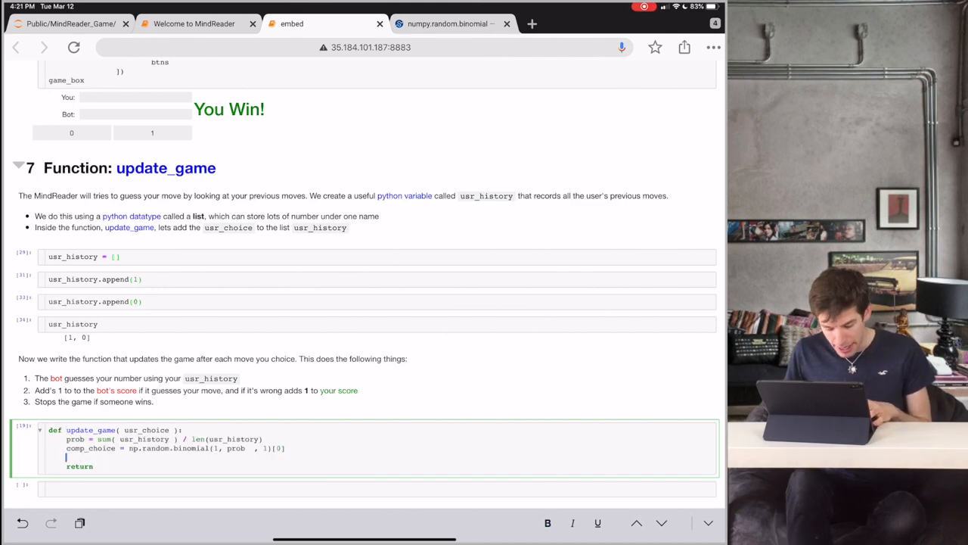
pyautogui.write('usr_history.append( usr_choice )')
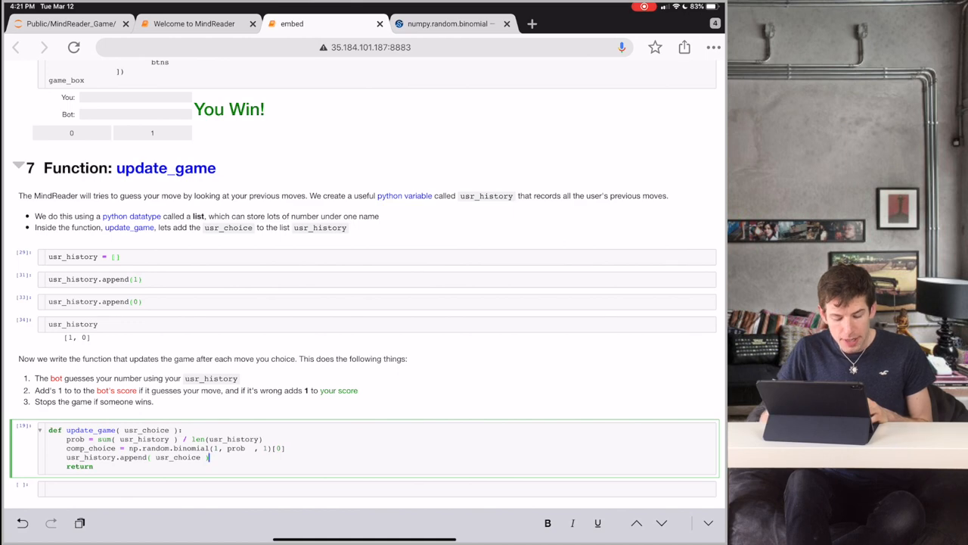
pyautogui.scroll(3)
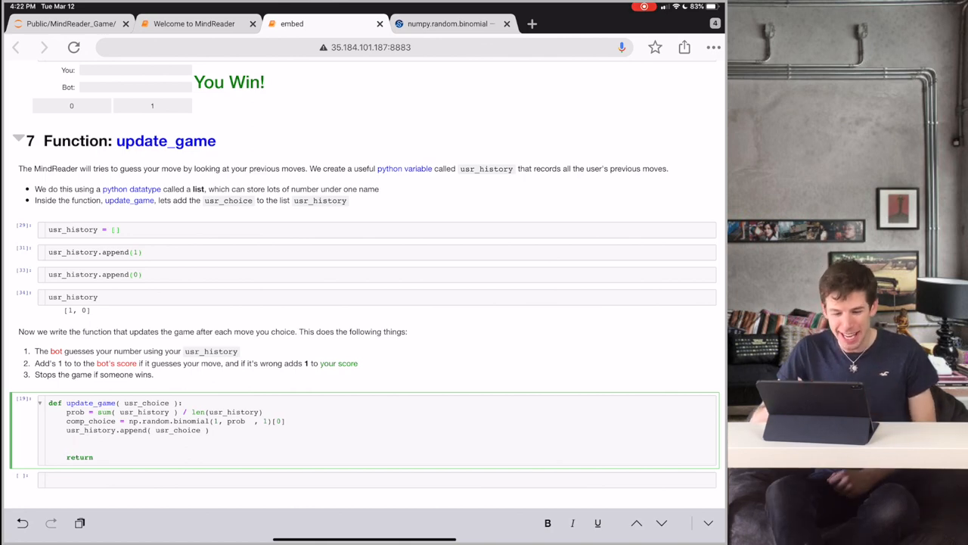
pyautogui.scroll(3)
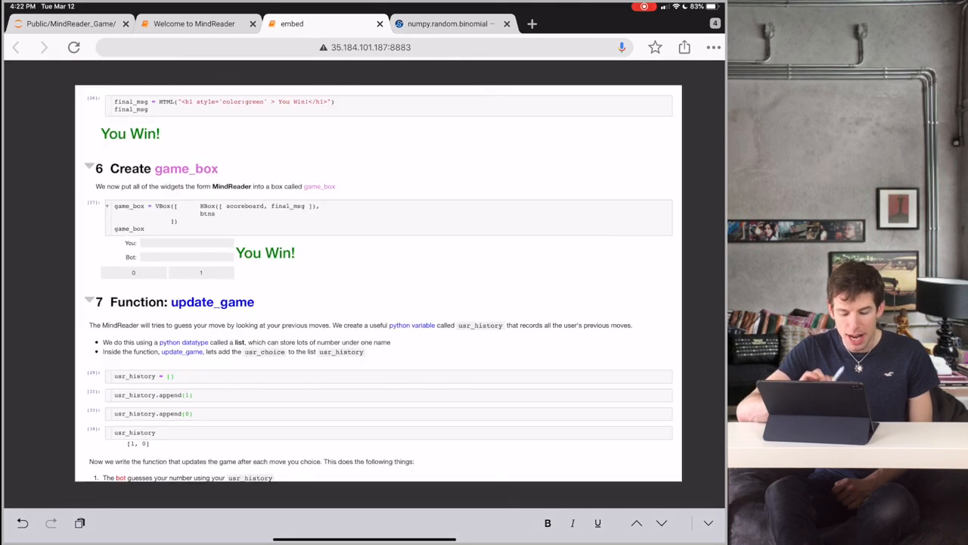
pyautogui.scroll(-3)
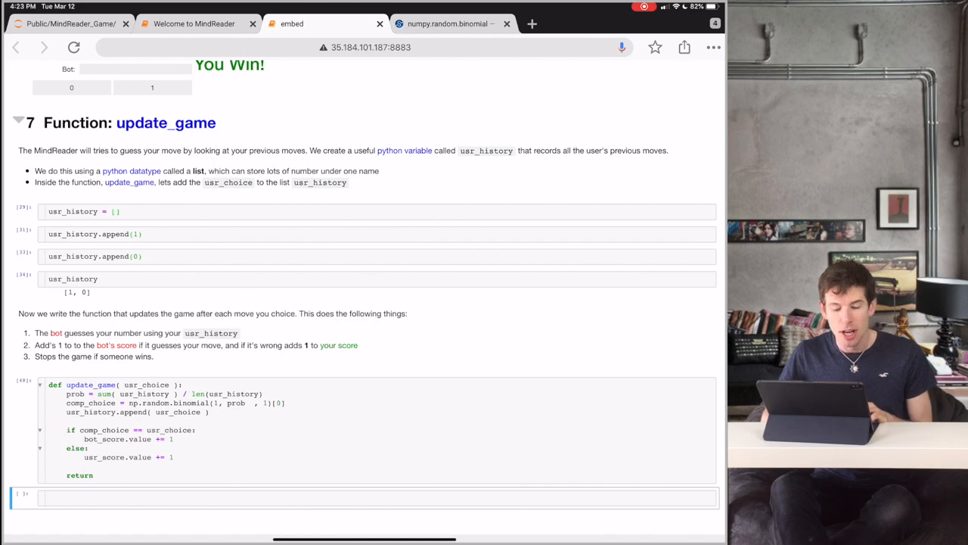
# - Add the 'if usr_score.value == 50 or bot_score.value == 50' game-over block to update_game
pyautogui.scroll(3)
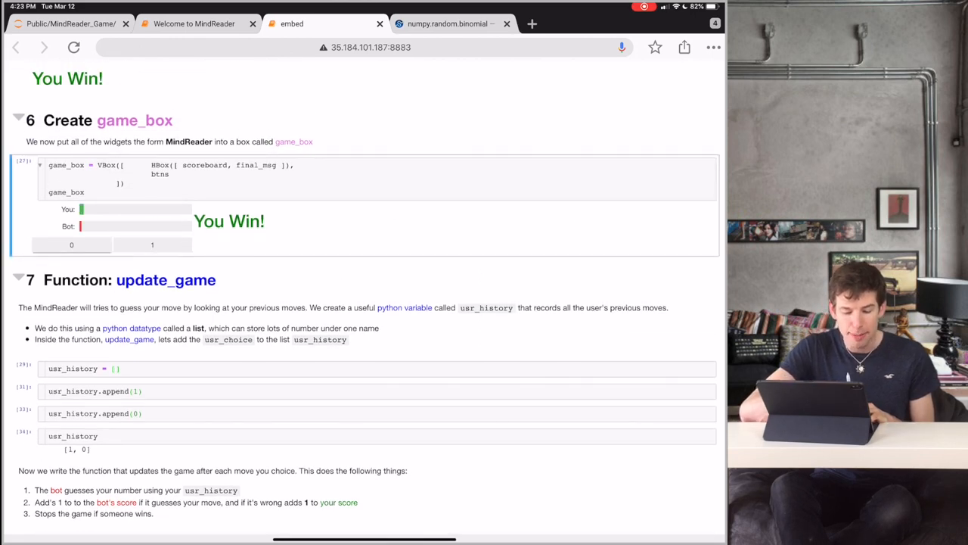
pyautogui.scroll(-3)
pyautogui.write('retu')
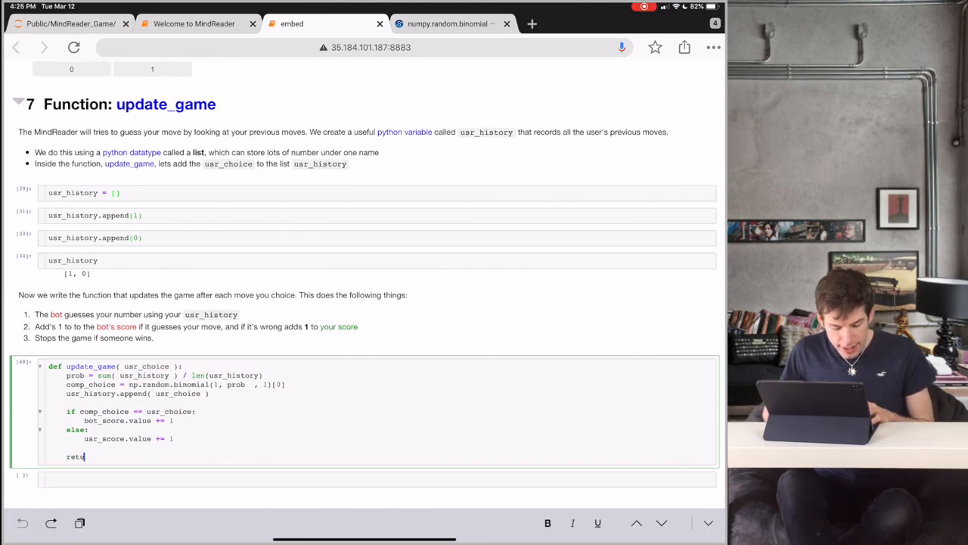
pyautogui.write('if usr_score.value == 50 or bot_score.value == 50 :')
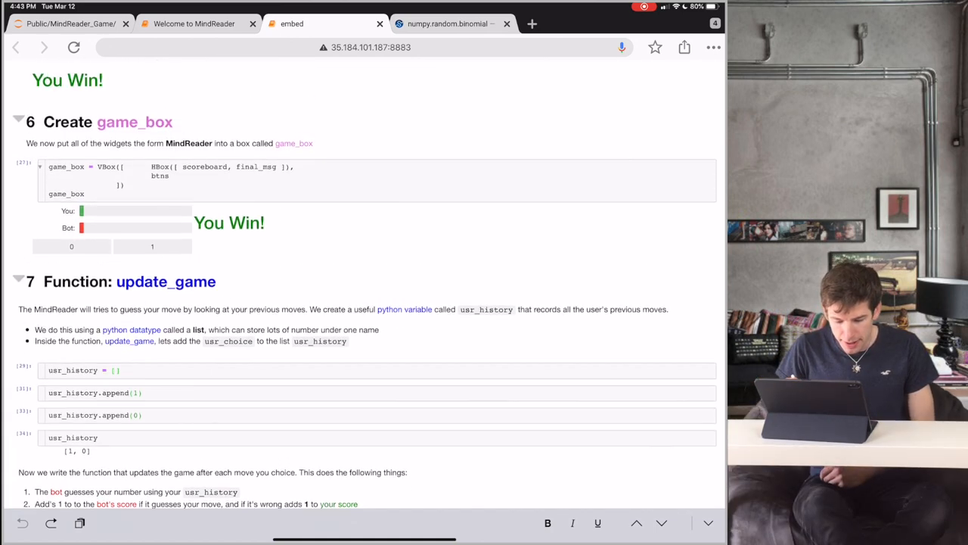
pyautogui.scroll(3)
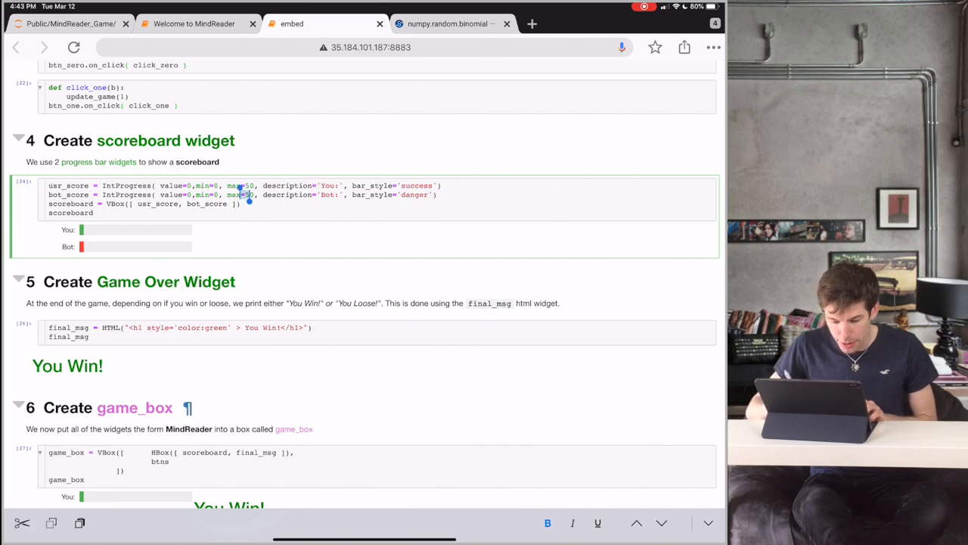
pyautogui.scroll(3)
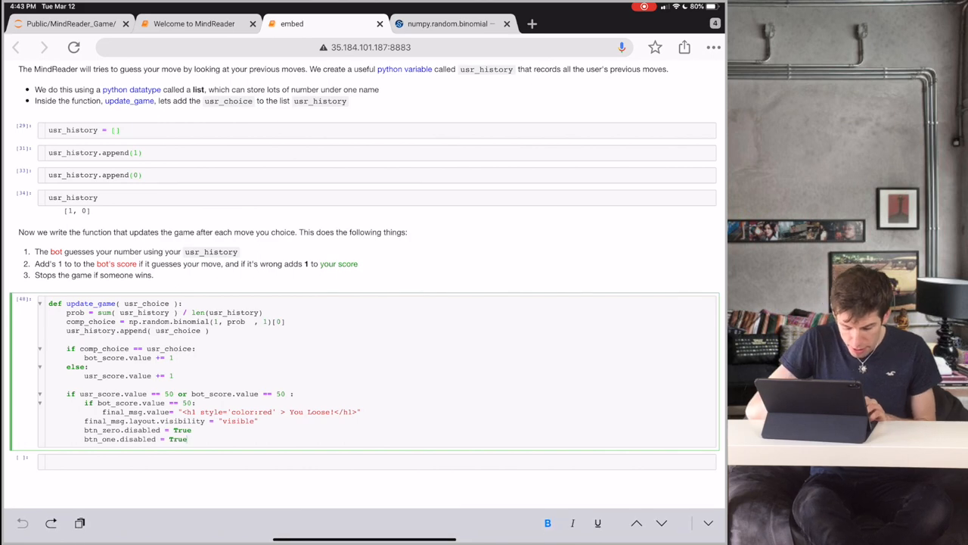
pyautogui.scroll(3)
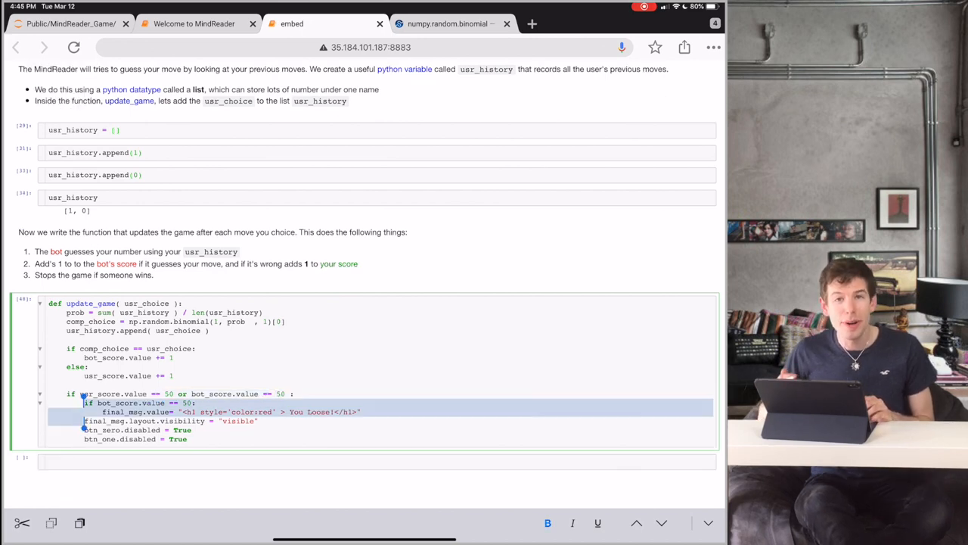
pyautogui.scroll(3)
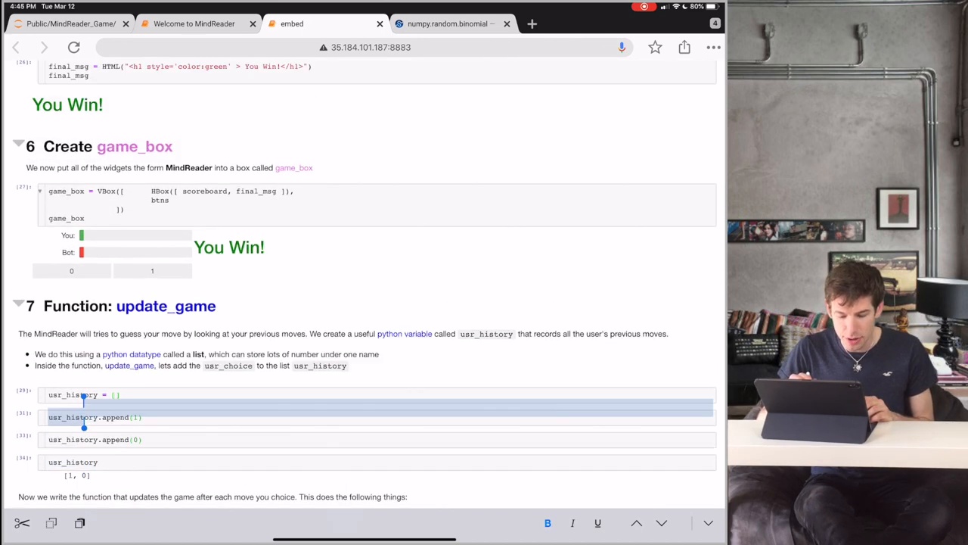
pyautogui.scroll(-3)
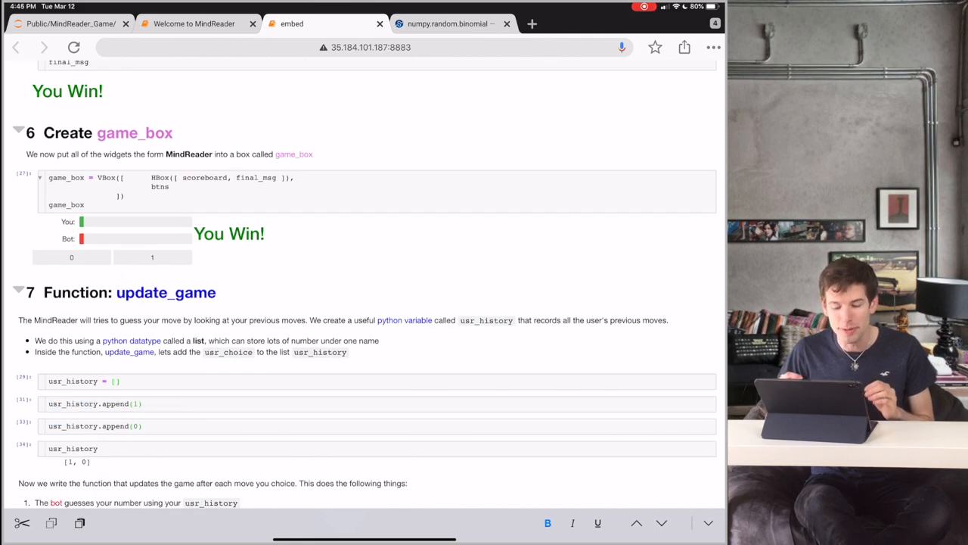
pyautogui.scroll(-3)
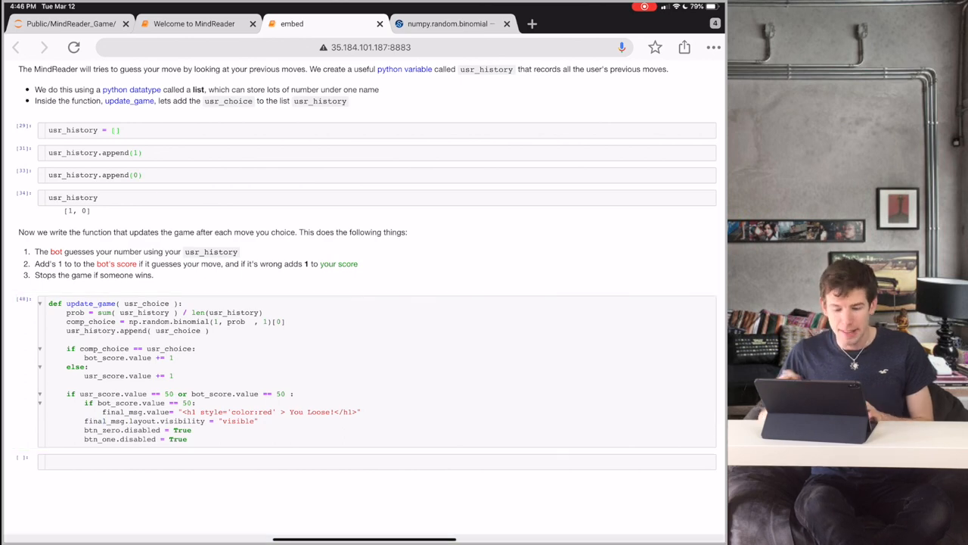
# - Review the update_game code and the final_msg hidden-visibility setup in the embed notebook
pyautogui.scroll(3)
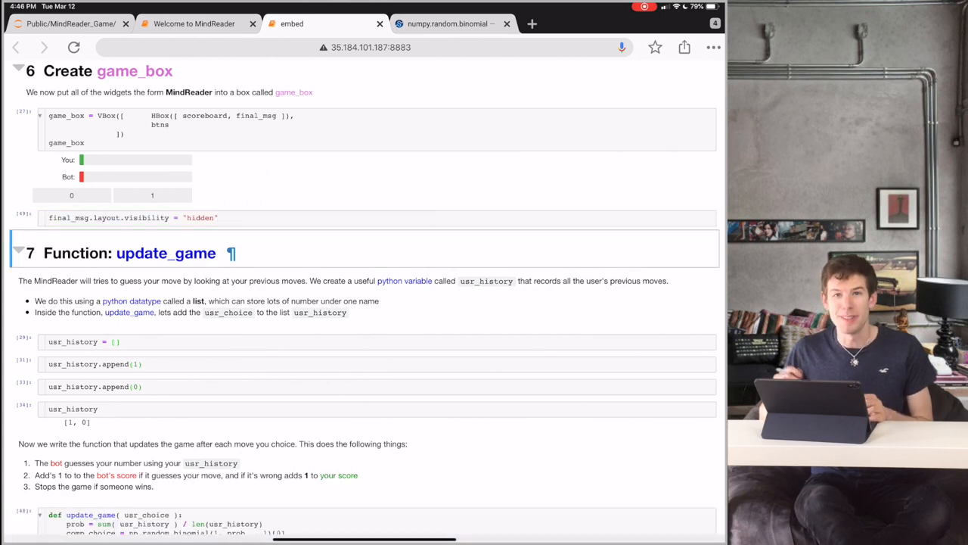
pyautogui.scroll(-3)
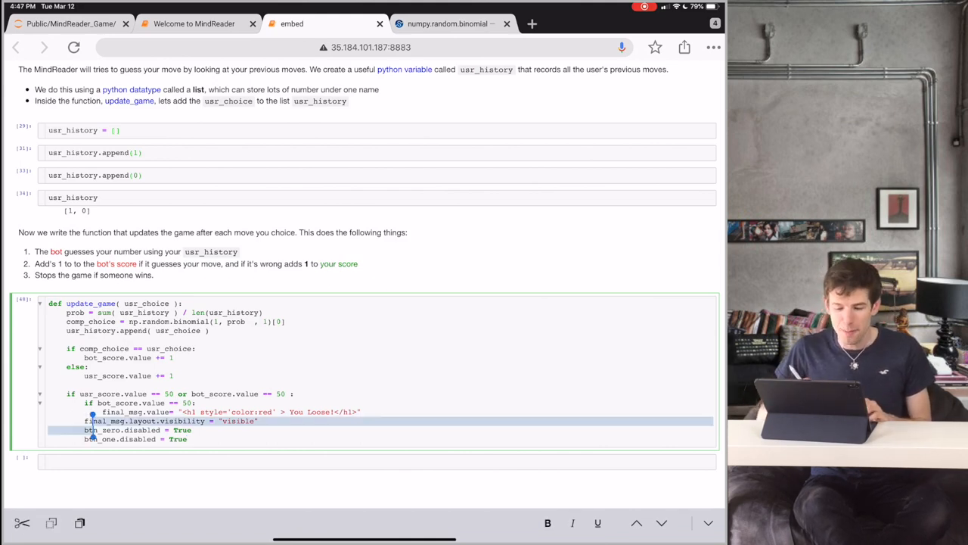
pyautogui.scroll(3)
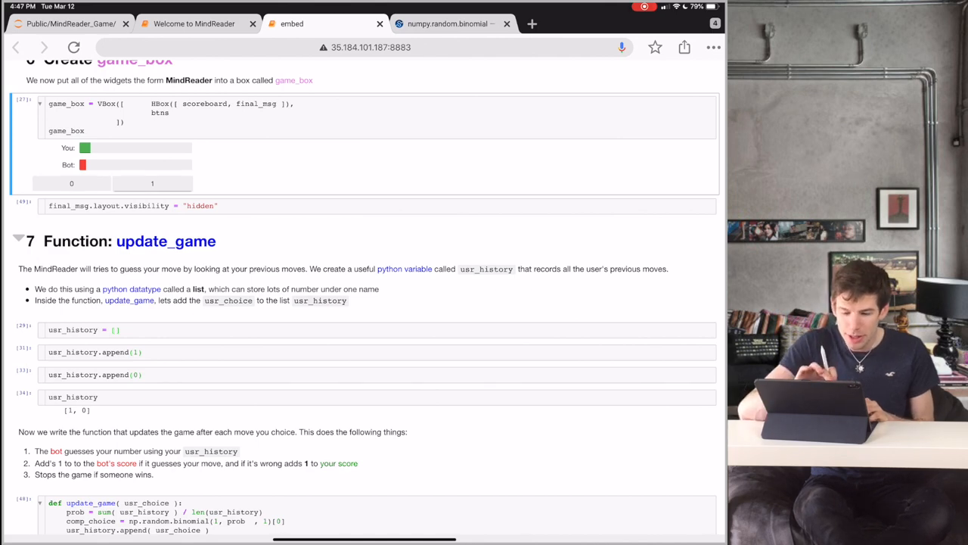
# - Check the finished game showing You Loose! in the Welcome to MindReader tab
pyautogui.click(194, 23)
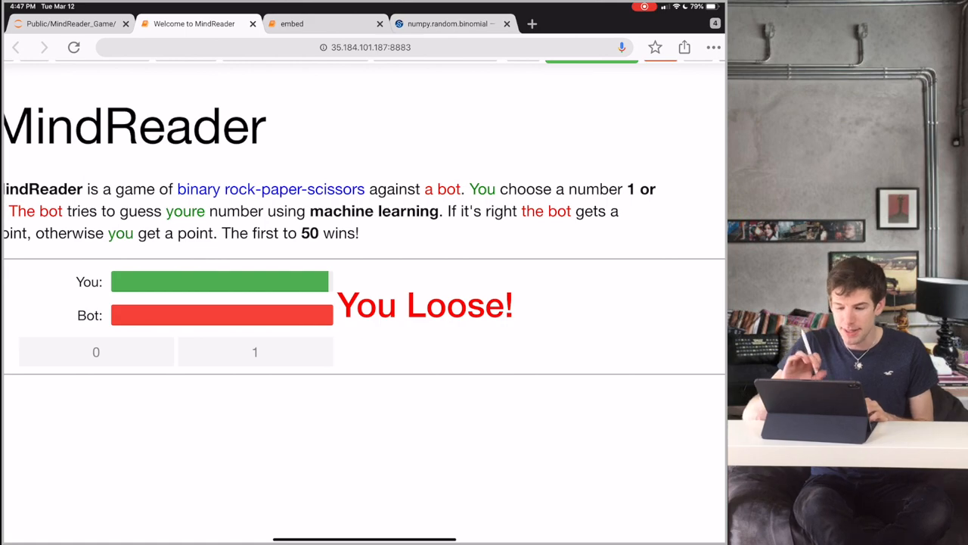
pyautogui.scroll(-3)
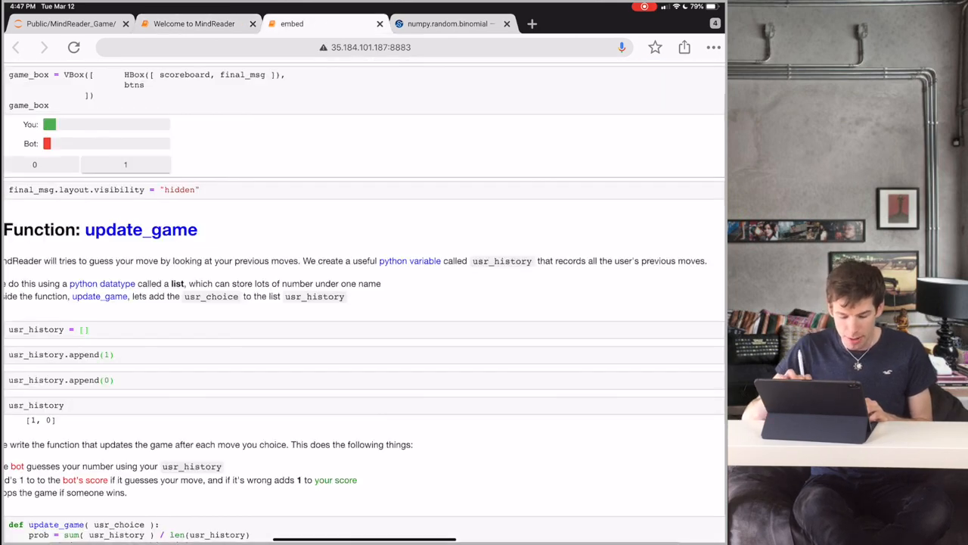
pyautogui.scroll(-3)
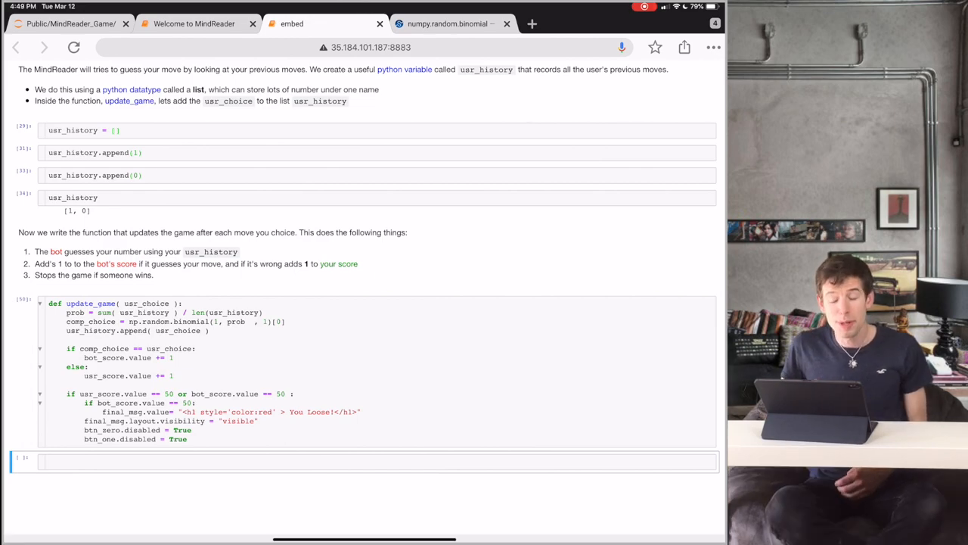
pyautogui.scroll(3)
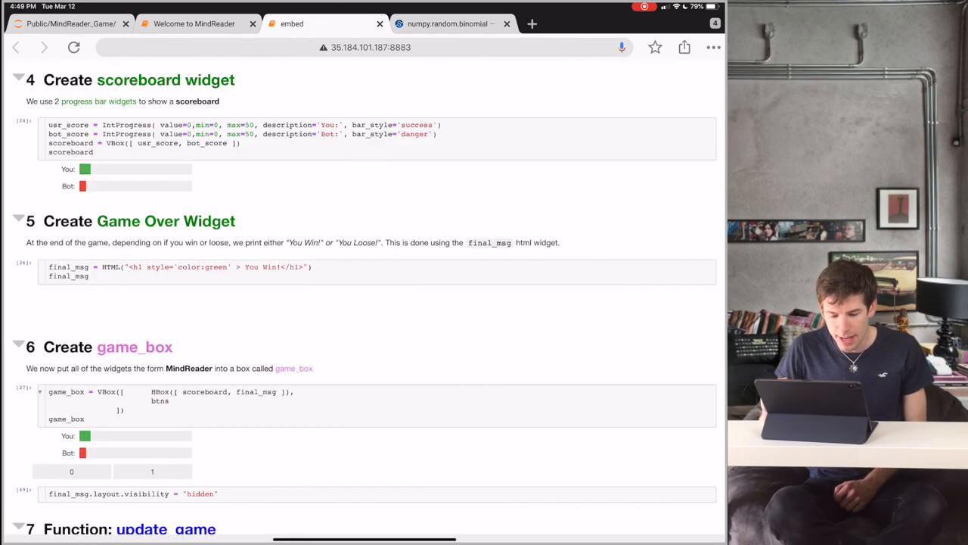
# - Scroll the embed notebook, then reach the MindReader_Game folder listing via Welcome to MindReader
pyautogui.scroll(3)
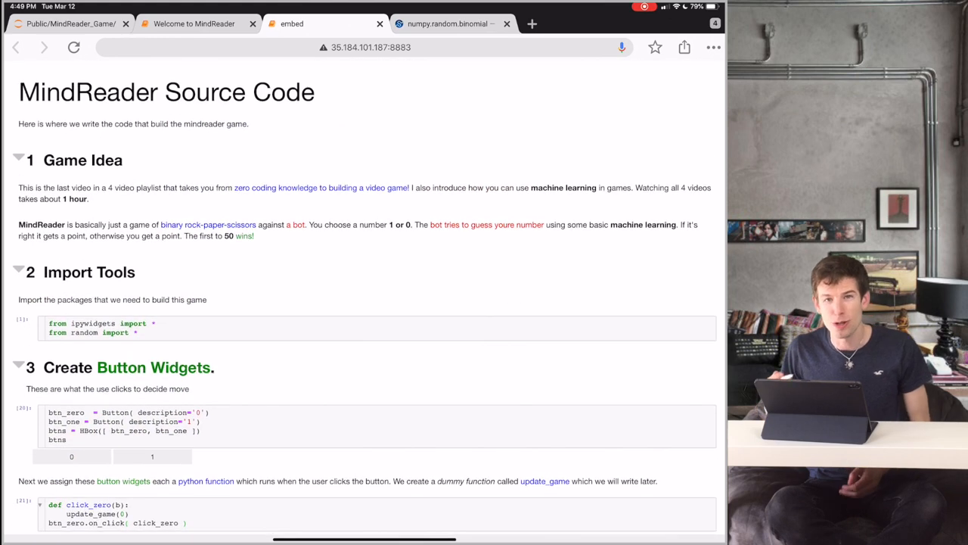
pyautogui.scroll(-3)
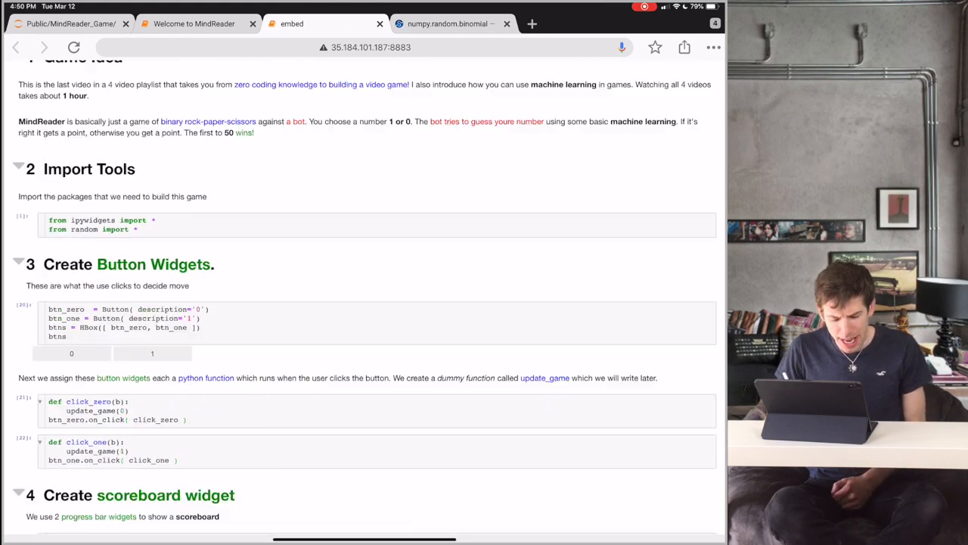
pyautogui.scroll(-3)
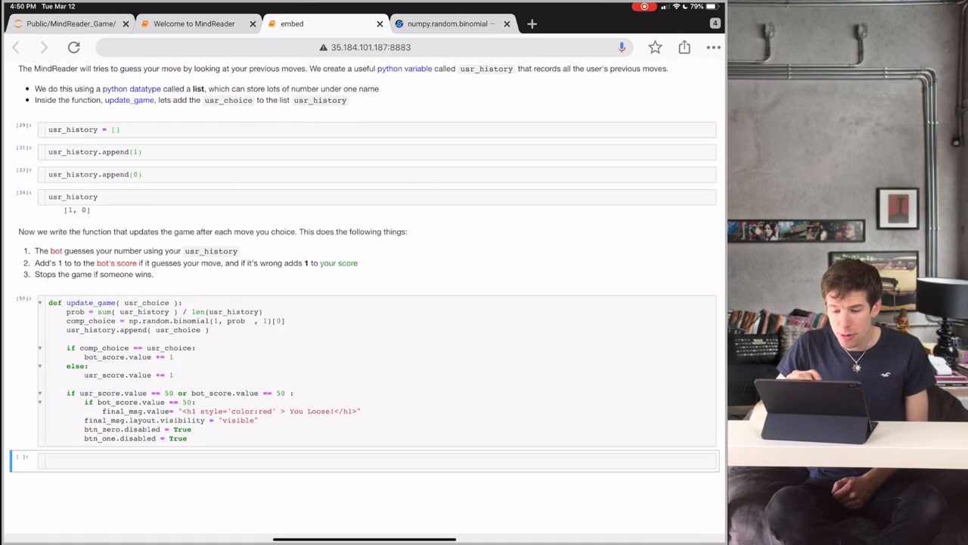
pyautogui.click(193, 23)
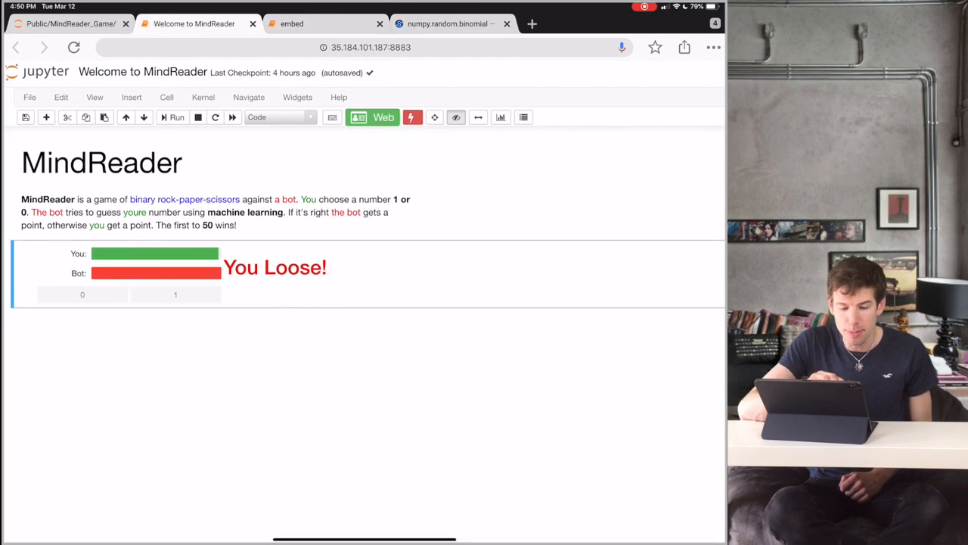
pyautogui.click(69, 23)
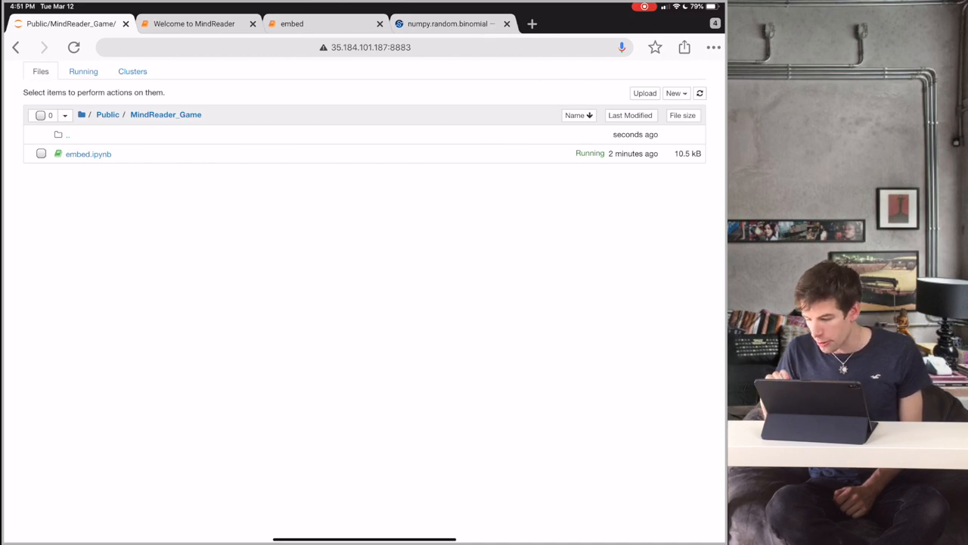
# - Create a Python 3 notebook named 'Welcome to MindReader!' with the MindReader heading and description
pyautogui.click(674, 93)
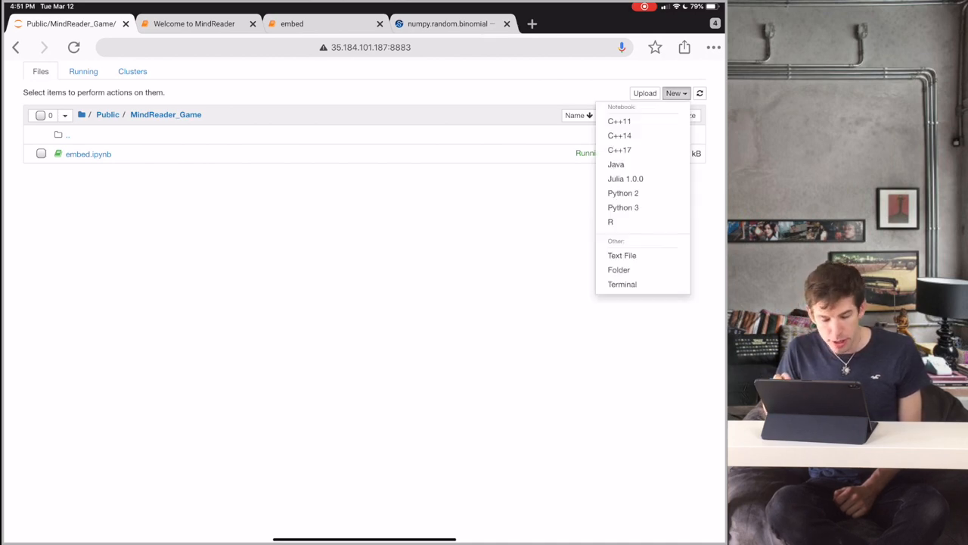
pyautogui.click(622, 207)
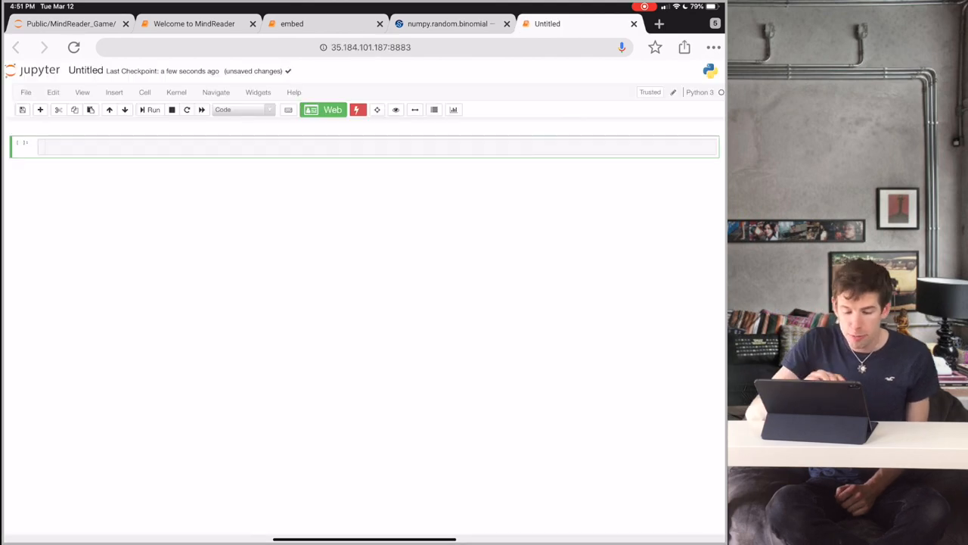
pyautogui.click(85, 70)
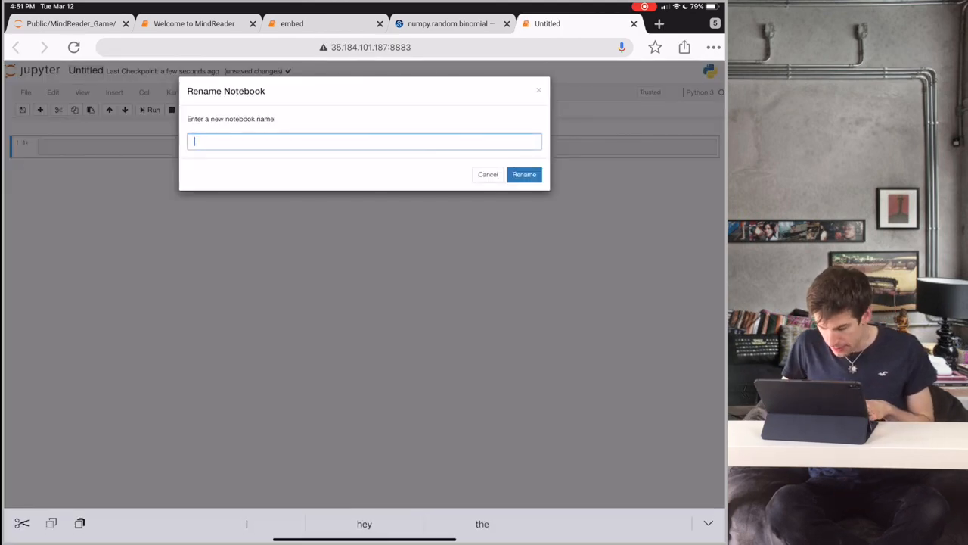
pyautogui.click(524, 174)
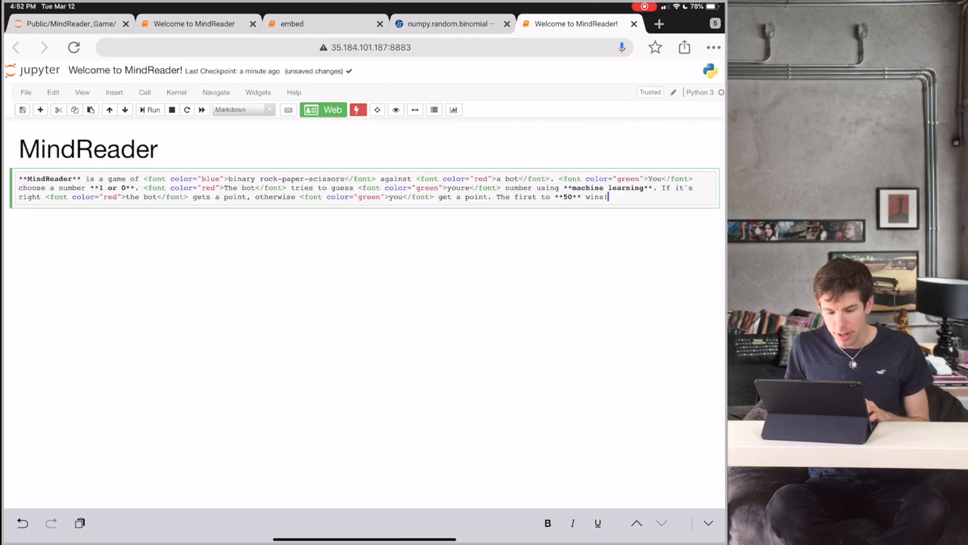
pyautogui.click(152, 109)
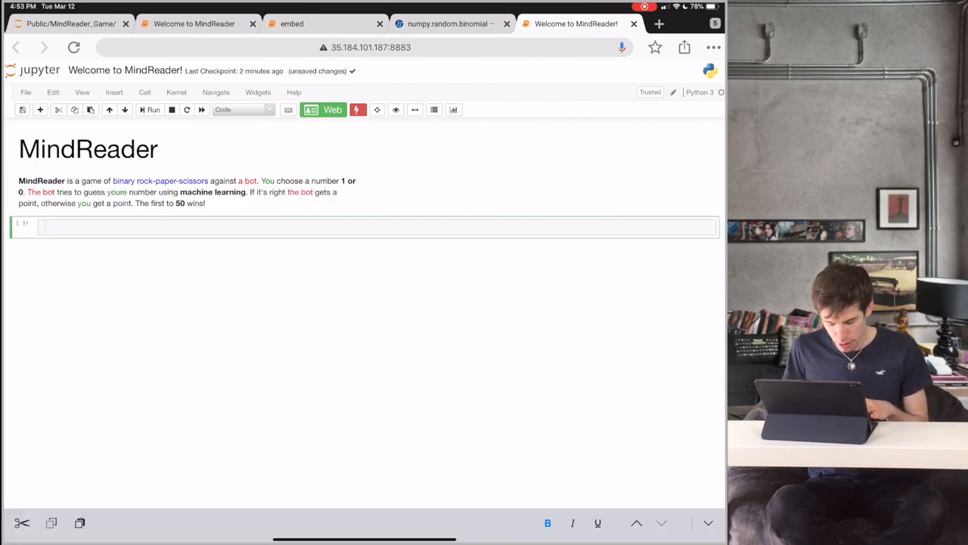
# - Run '%run embed.ipynb' in Welcome to MindReader! and bring up the embed notebook
pyautogui.write('%run embed.ipynb')
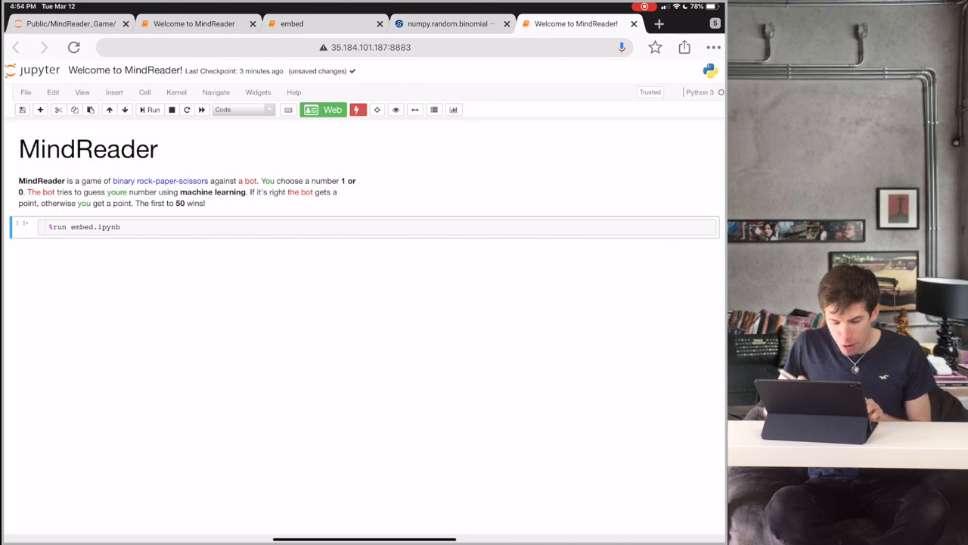
pyautogui.click(152, 109)
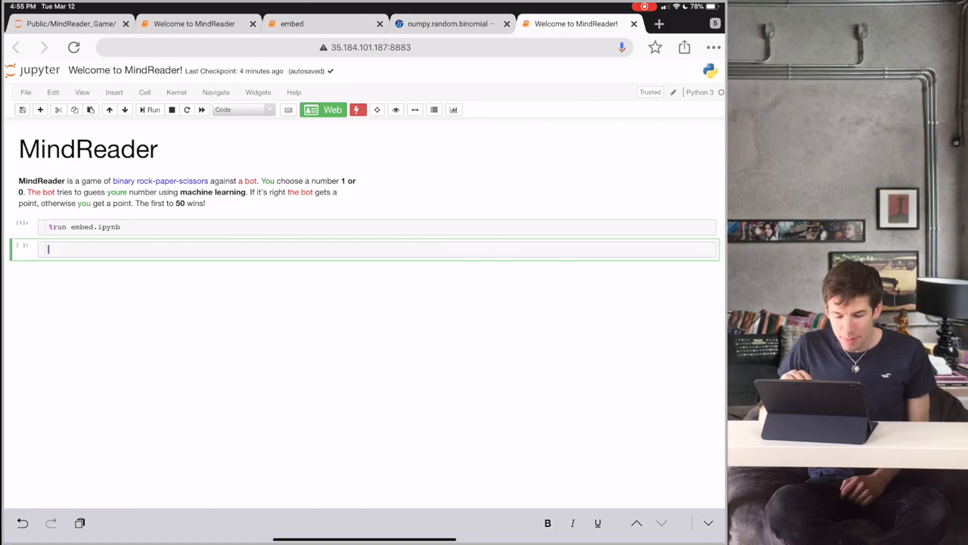
pyautogui.click(292, 23)
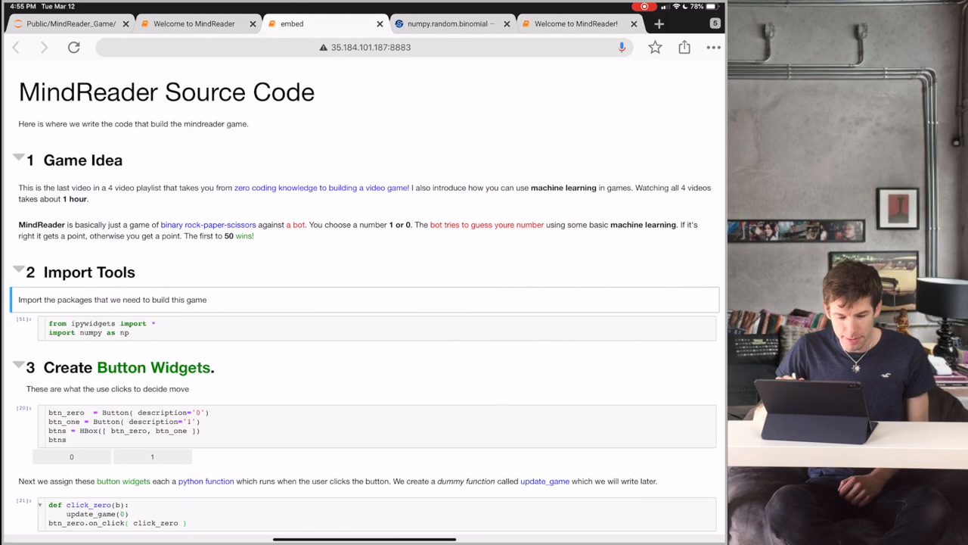
# - Scroll embed to the Play section's display(game_box), then return to Welcome to MindReader!
pyautogui.scroll(-3)
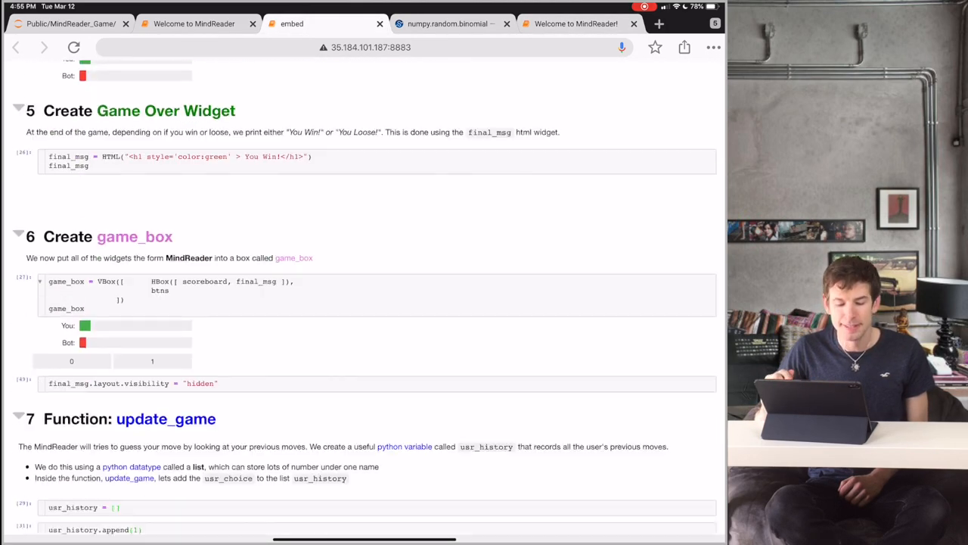
pyautogui.scroll(-3)
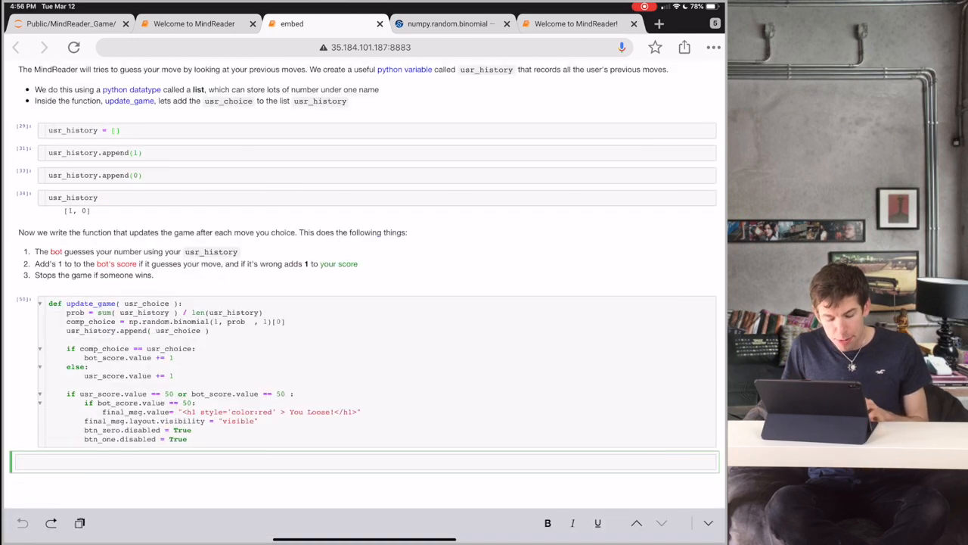
pyautogui.scroll(-3)
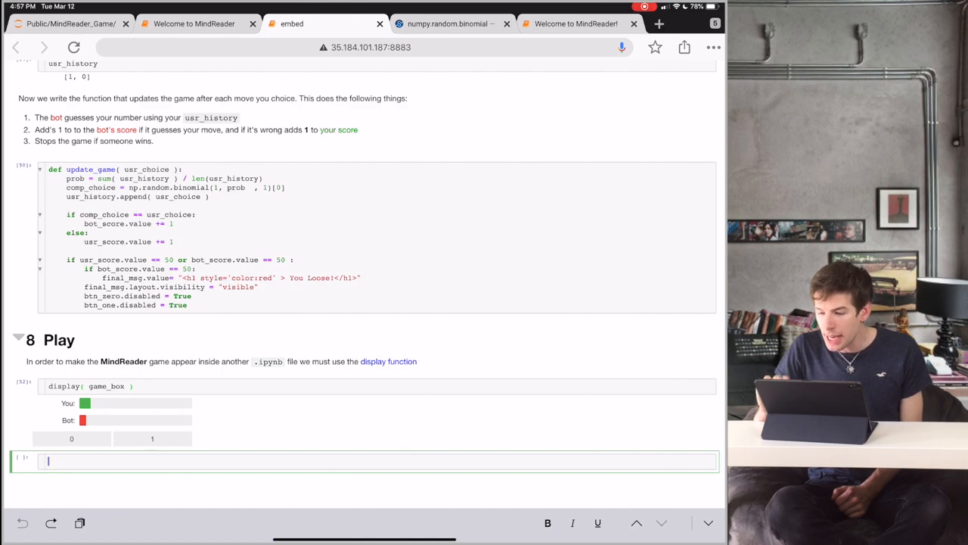
pyautogui.click(574, 24)
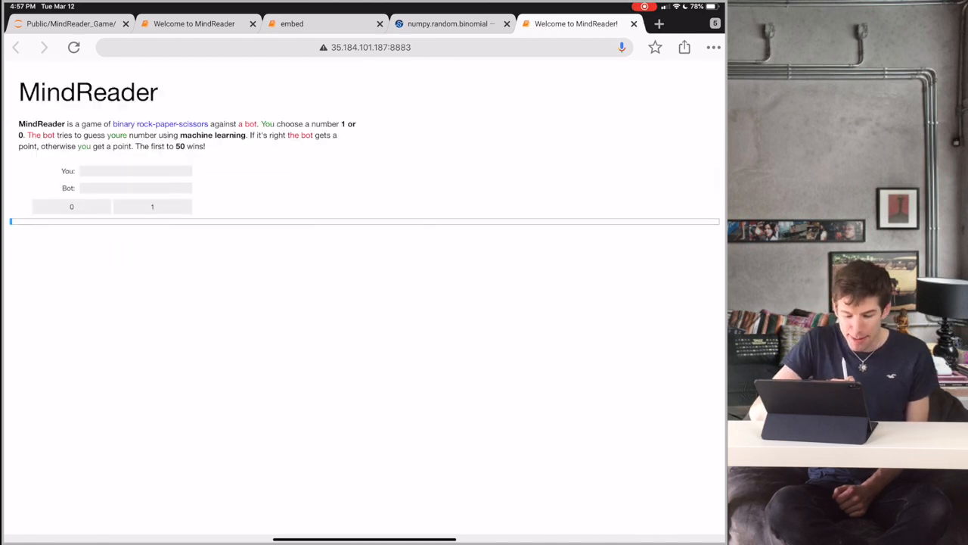
# - Play MindReader rounds with the 0 and 1 buttons, then go to the home file listing
pyautogui.click(136, 170)
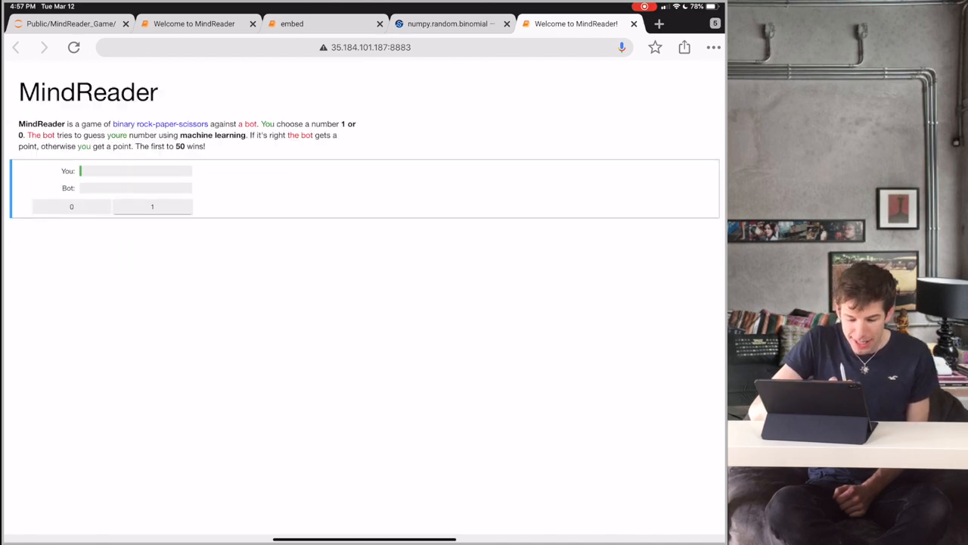
pyautogui.click(152, 206)
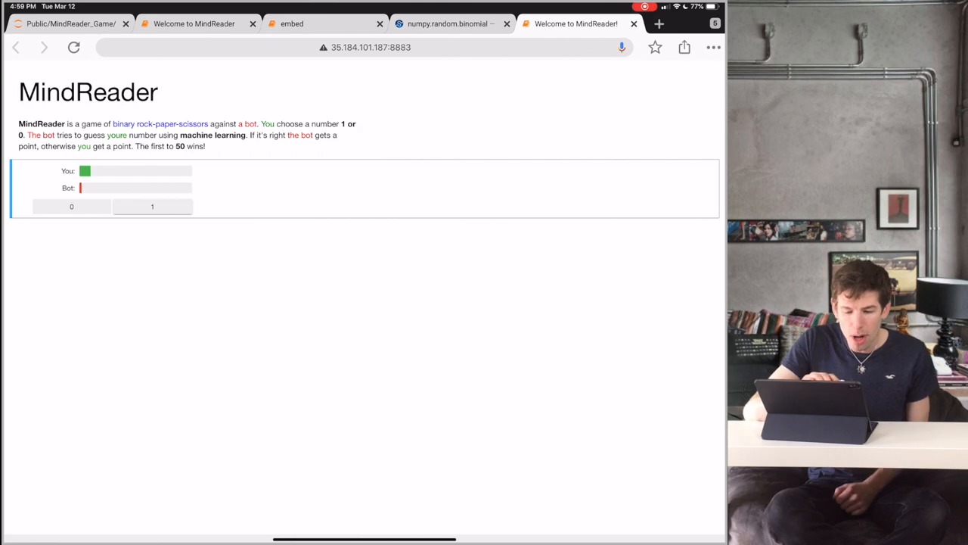
pyautogui.click(17, 47)
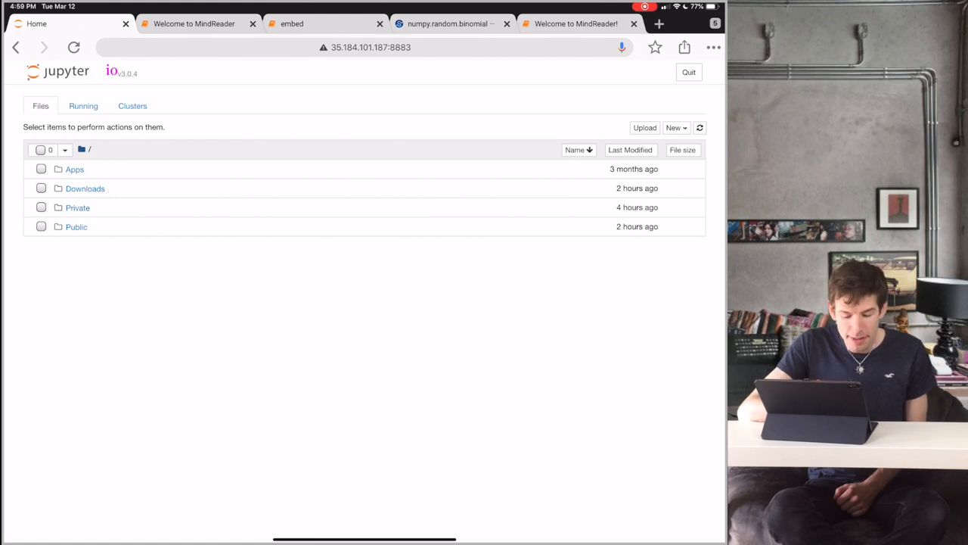
# - Open Apps/io_Online/Welcome to io Online!.ipynb
pyautogui.click(74, 169)
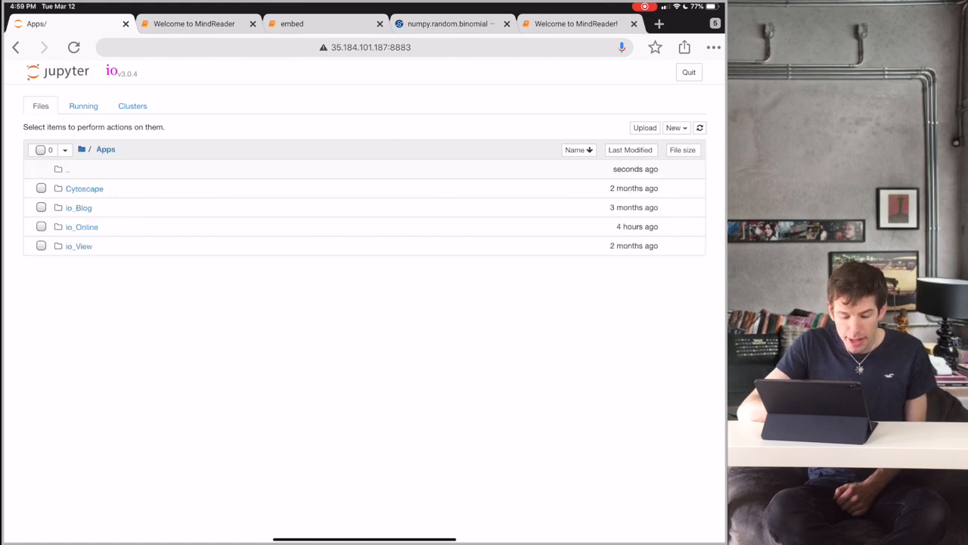
pyautogui.click(82, 226)
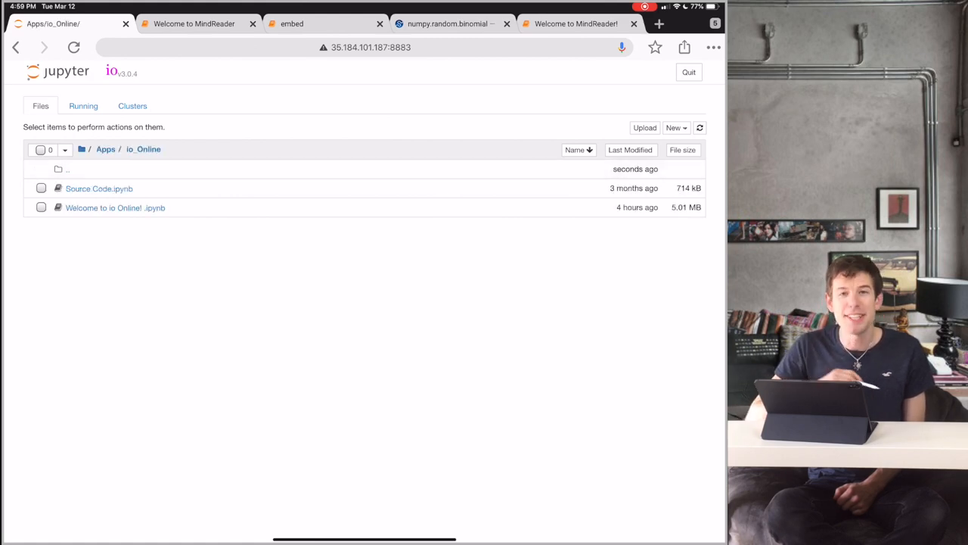
pyautogui.click(114, 207)
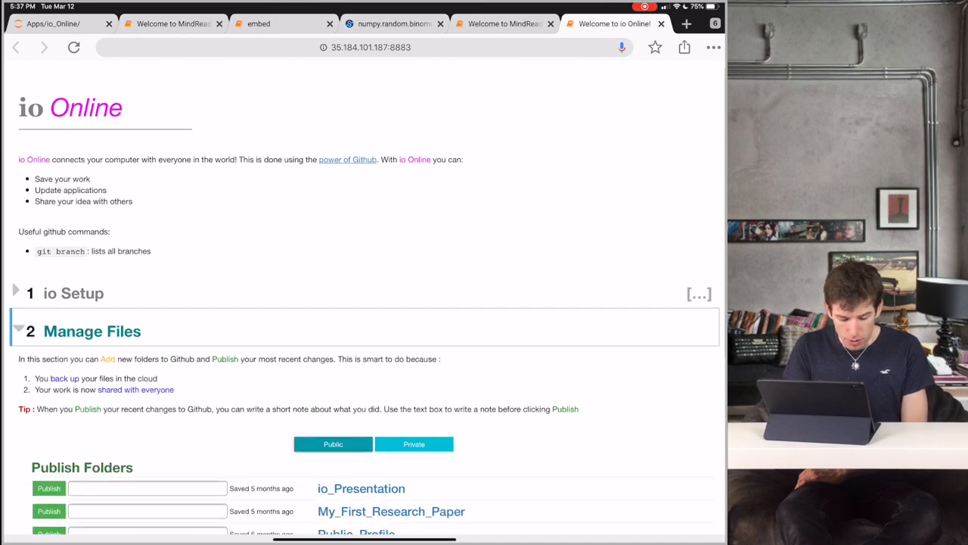
pyautogui.scroll(-3)
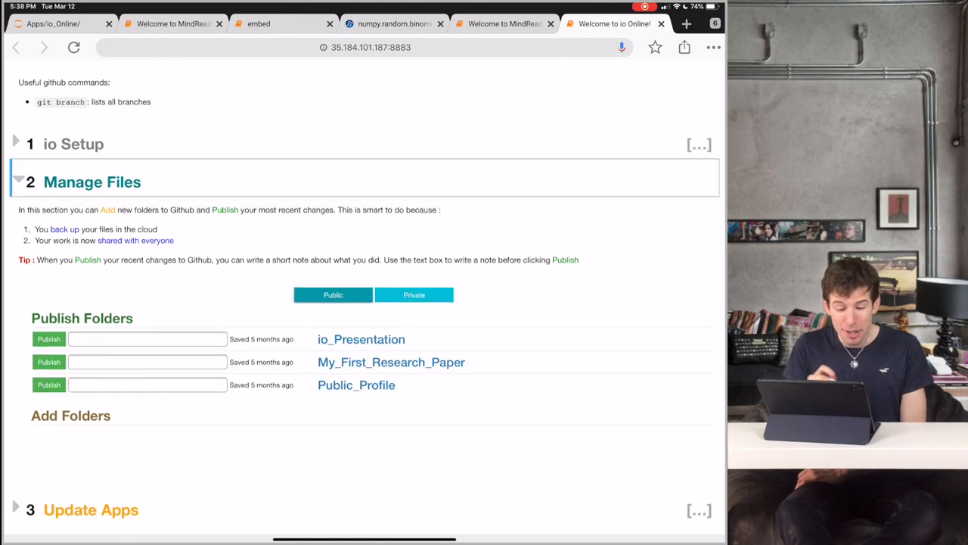
# - Expand io News Room, refresh recent repos, and download MindReader_Game
pyautogui.click(17, 181)
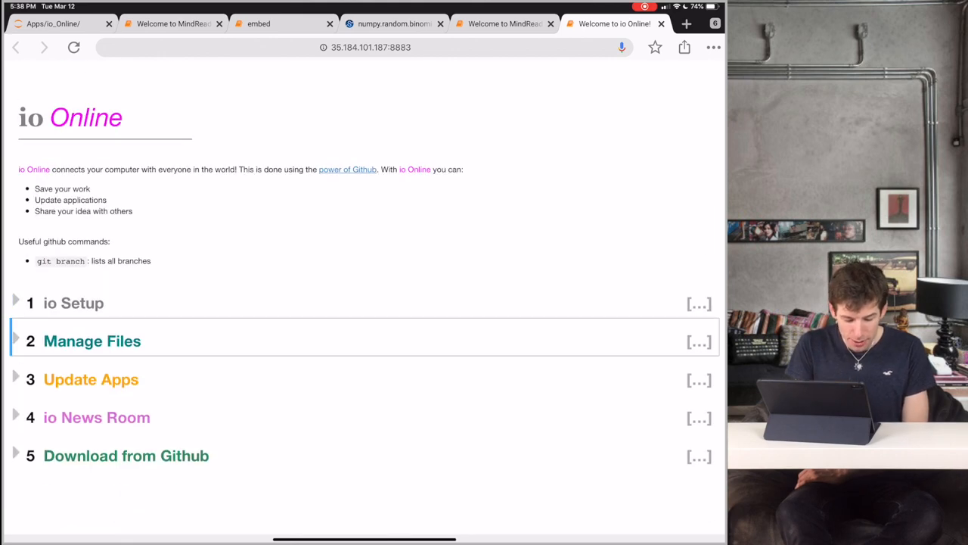
pyautogui.click(97, 417)
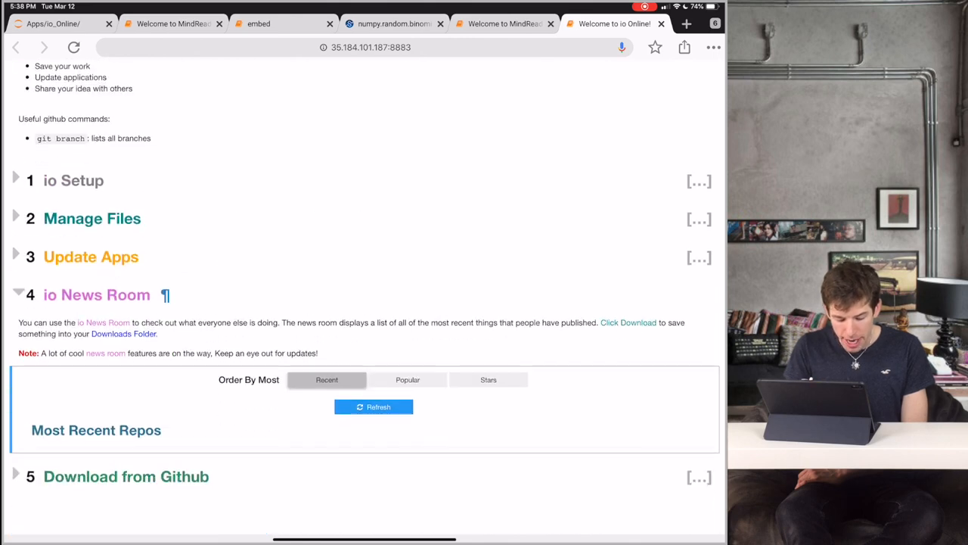
pyautogui.click(373, 406)
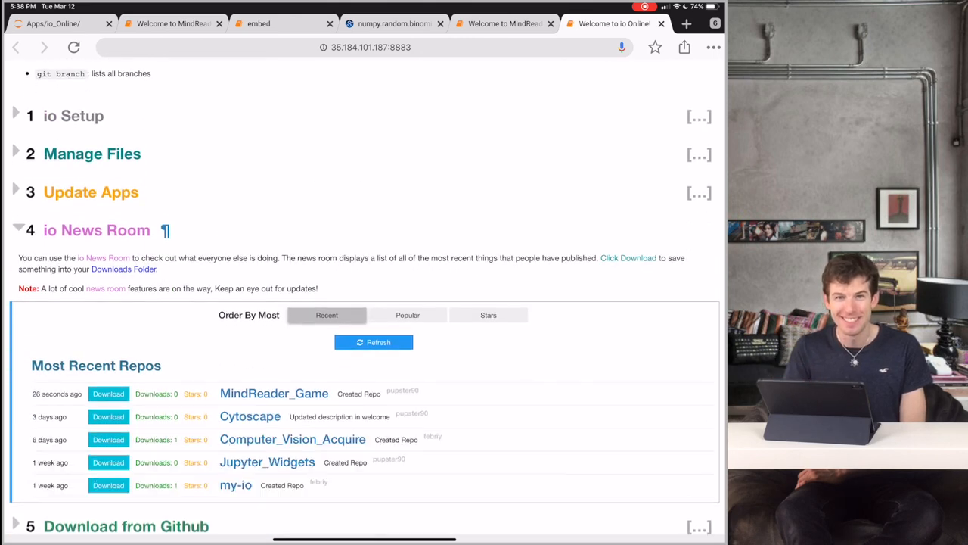
pyautogui.click(373, 342)
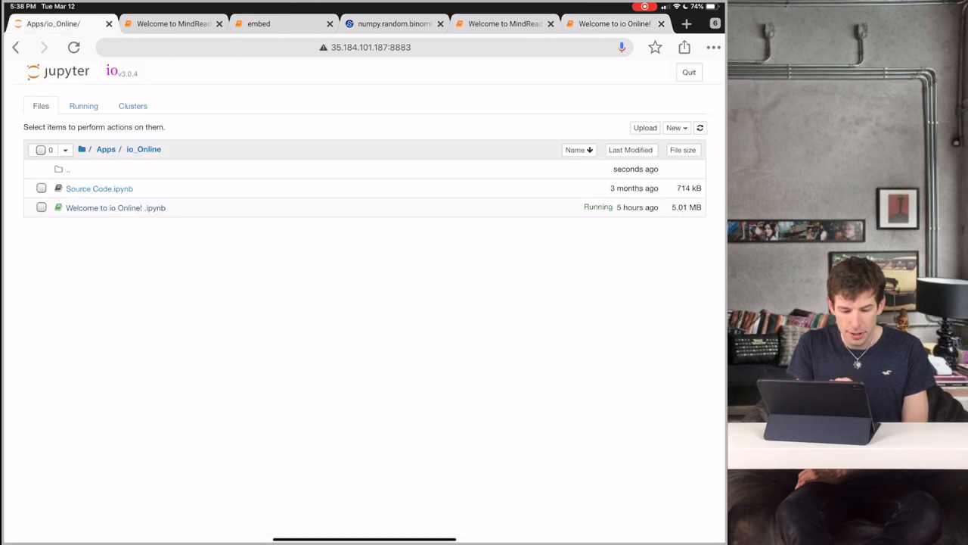
# - Open 'Welcome to MindReader!.ipynb' from Downloads/MindReader_Game and display it as the playable game
pyautogui.click(81, 149)
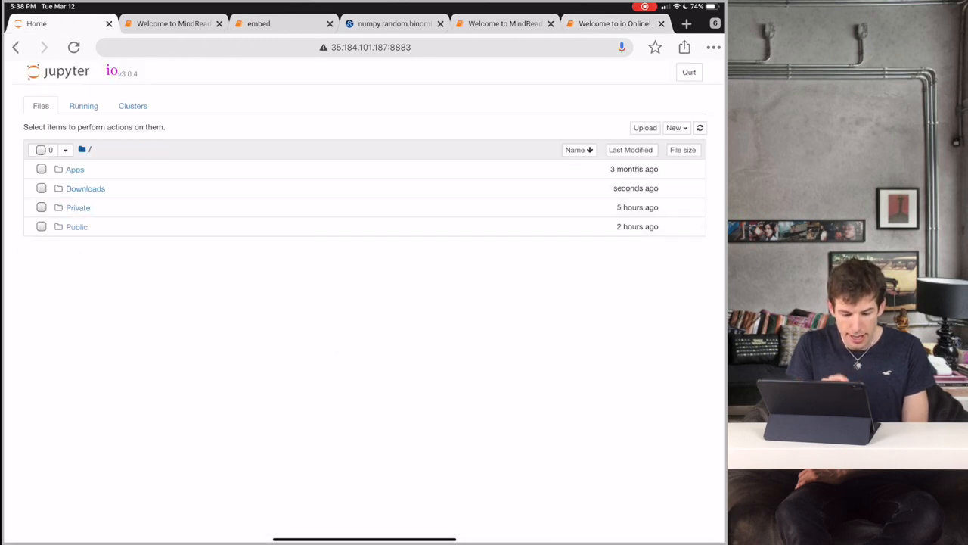
pyautogui.click(84, 188)
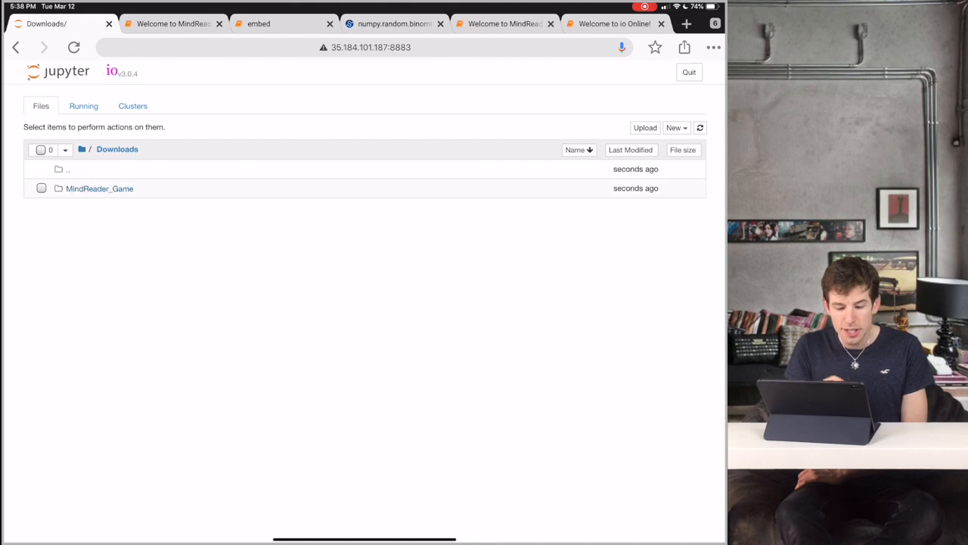
pyautogui.click(100, 188)
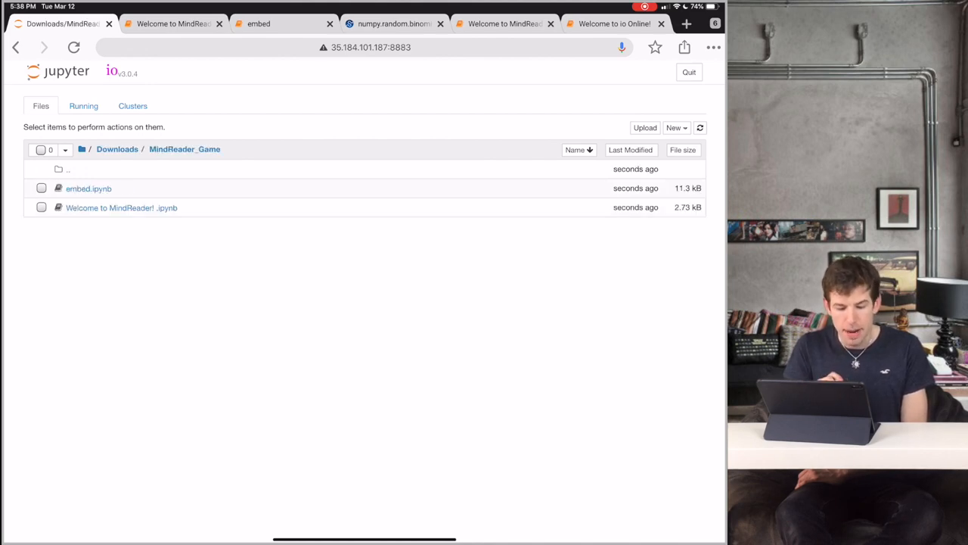
pyautogui.click(121, 207)
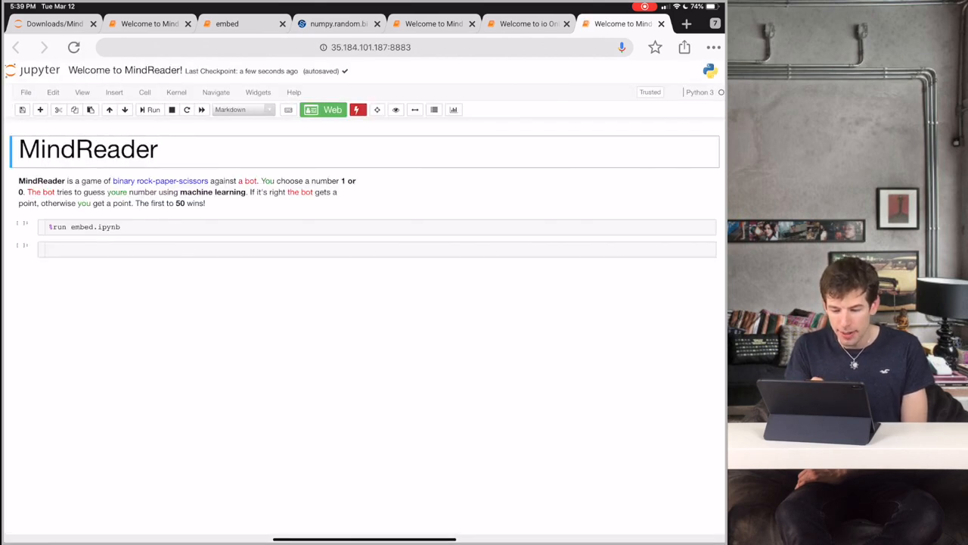
pyautogui.click(151, 109)
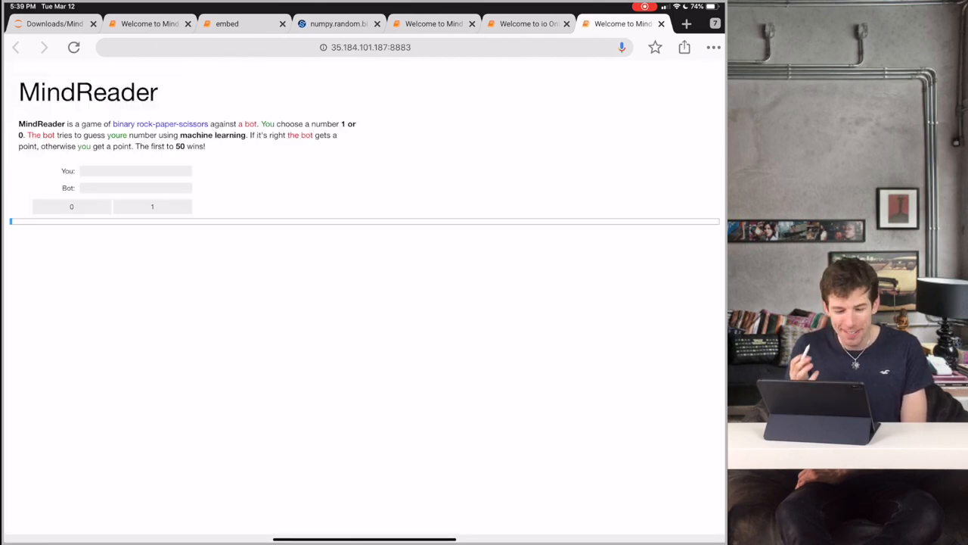
pyautogui.click(136, 170)
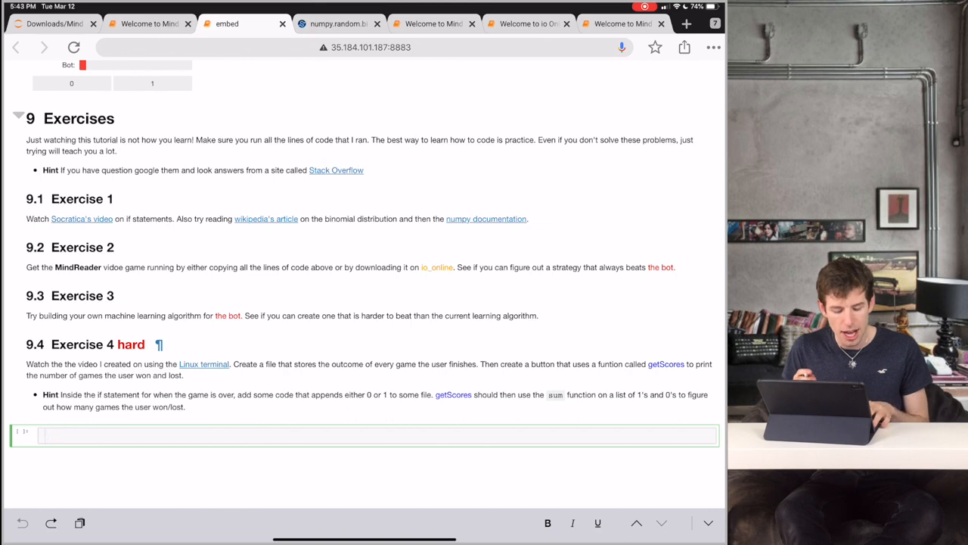
# - Scroll the embed notebook to section 9 Exercises, showing Exercise 4's getScores hint
pyautogui.click(81, 219)
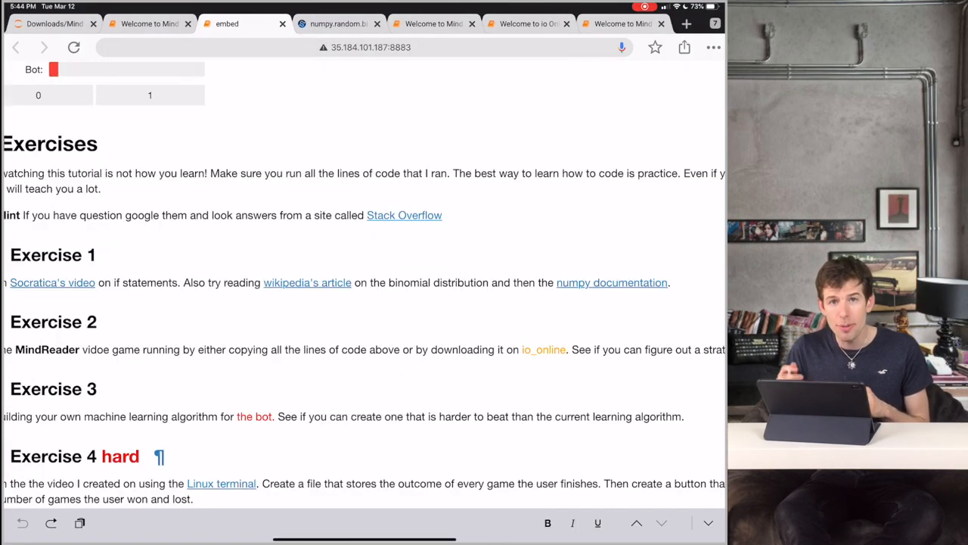
pyautogui.scroll(3)
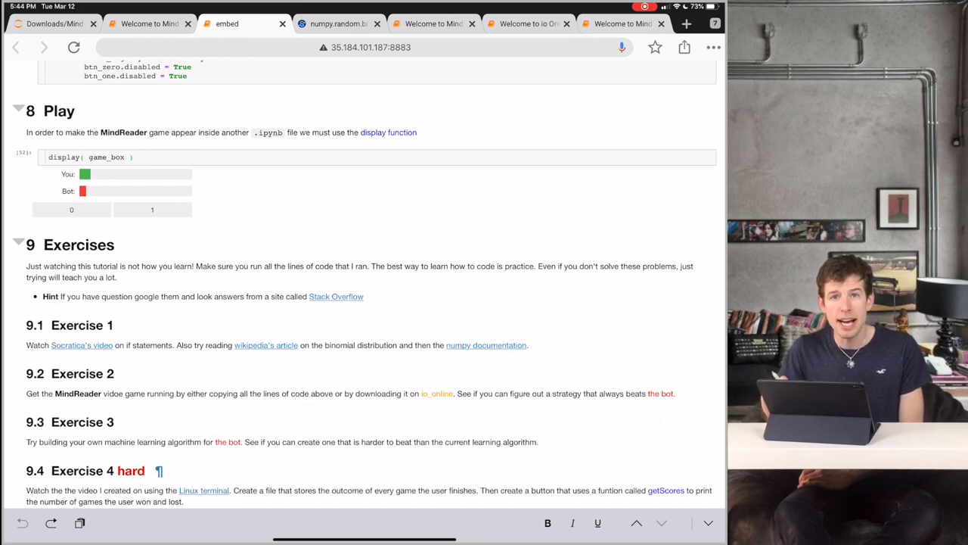
pyautogui.scroll(-3)
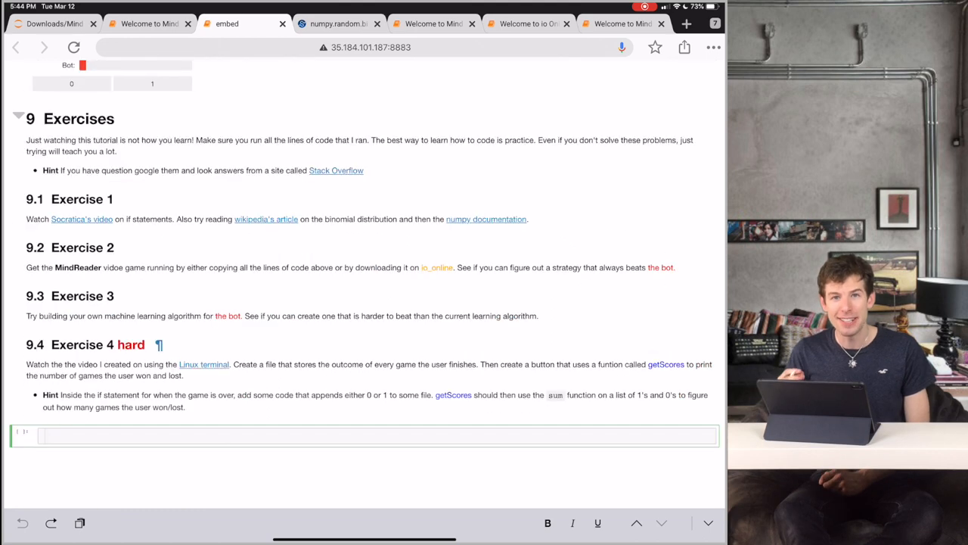